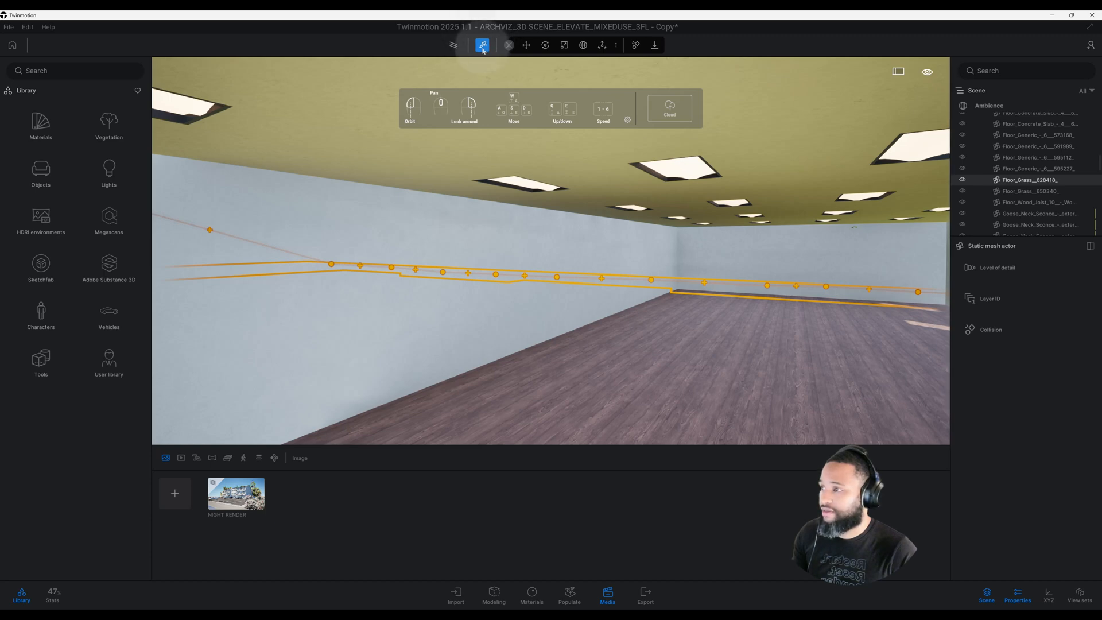
{"action": "mouse_move", "coordinate": [425, 56]}
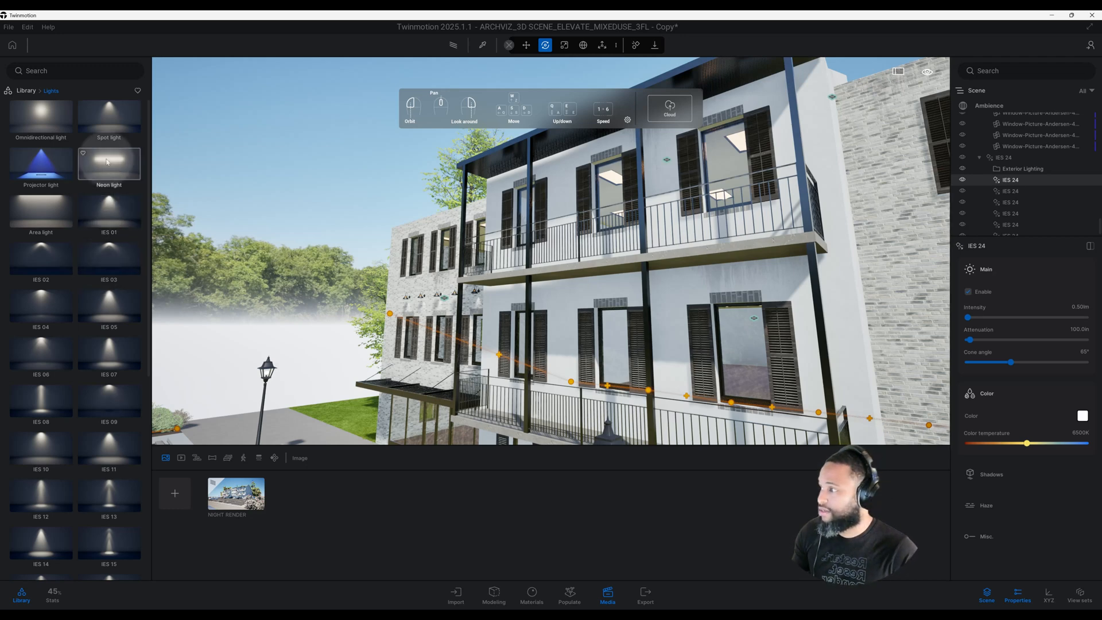
{"action": "mouse_move", "coordinate": [109, 116]}
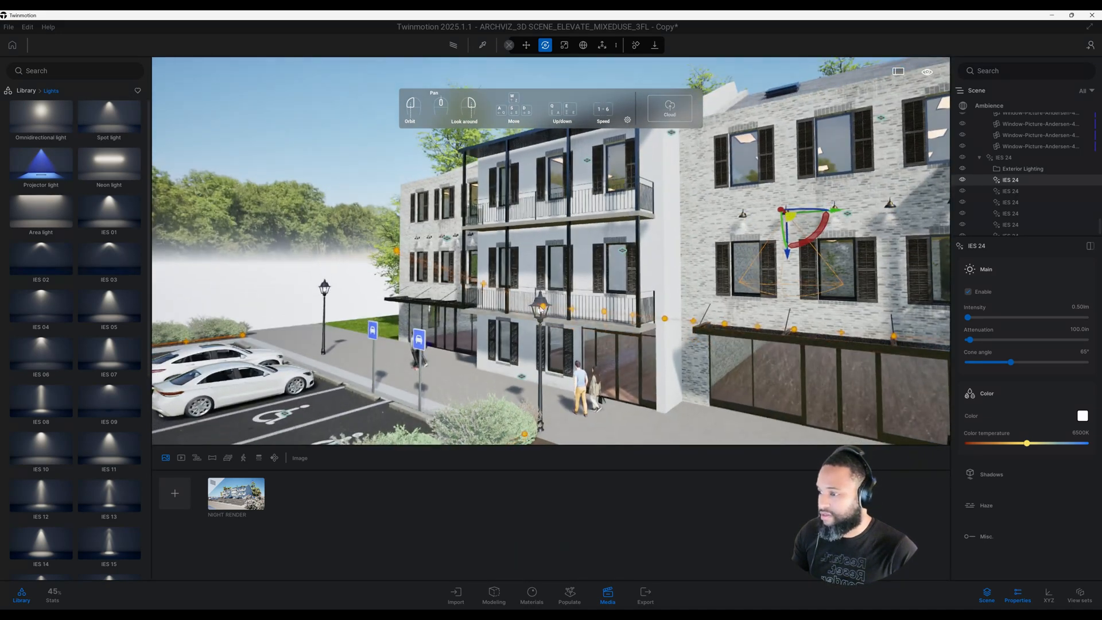
Step: Enter media mode on the NIGHT RENDER thumbnail and bring up its Env settings
{"action": "left_click", "coordinate": [538, 302]}
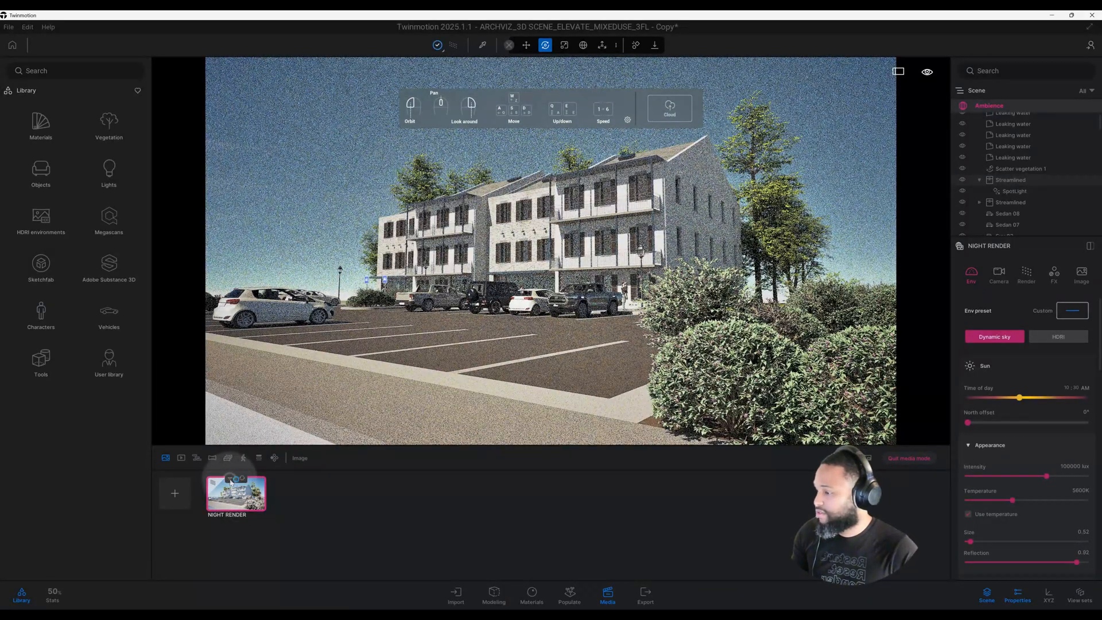
{"action": "right_click", "coordinate": [235, 493]}
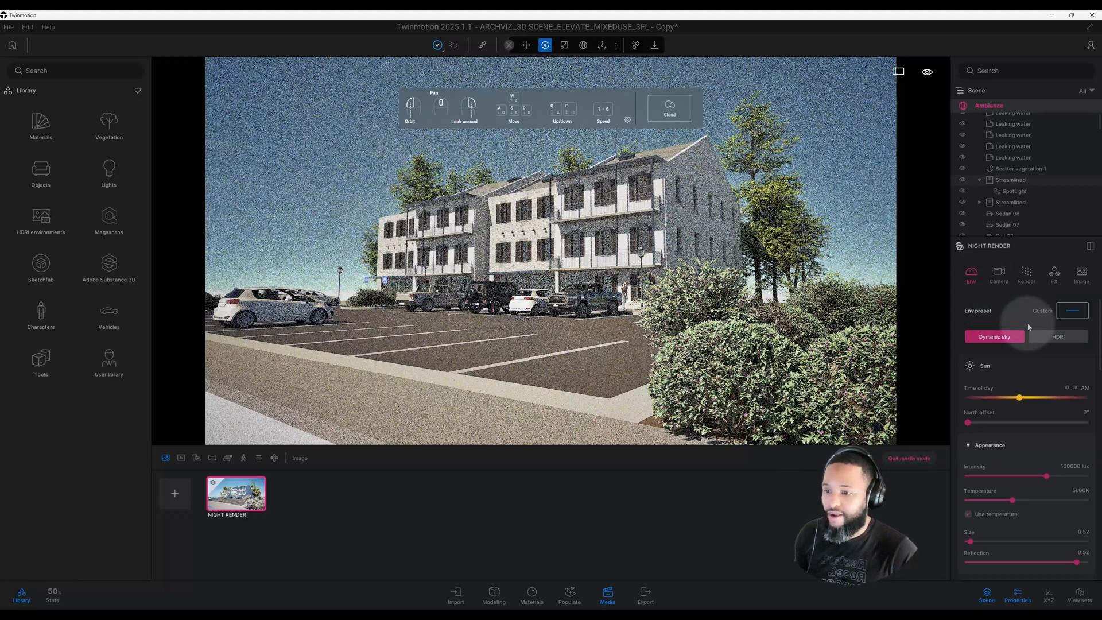
{"action": "mouse_move", "coordinate": [1013, 358]}
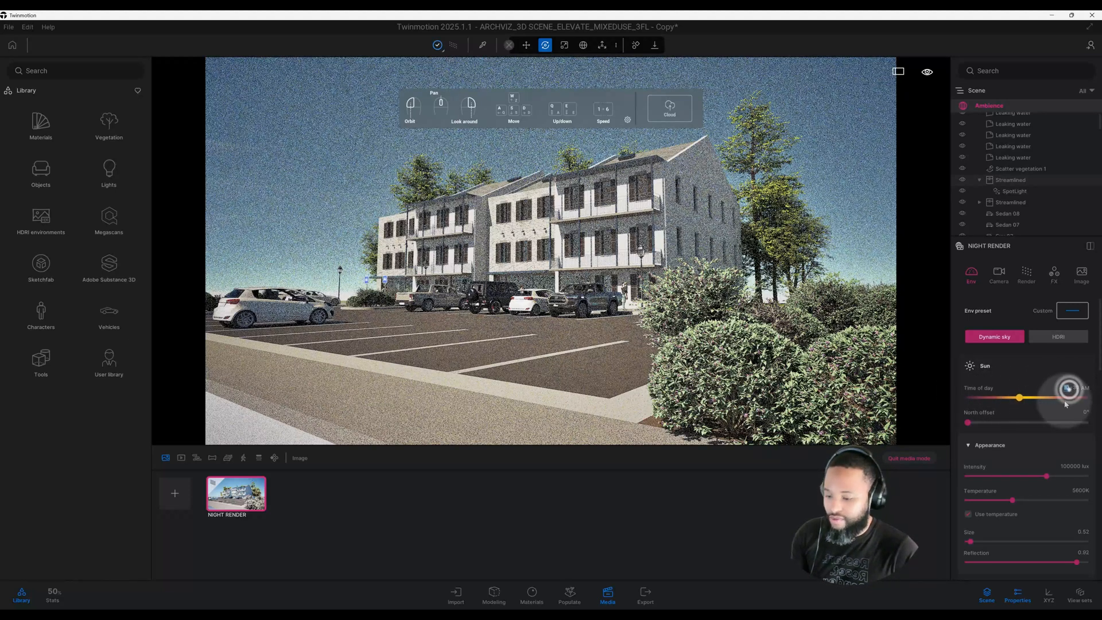
Step: Move the sun's Time of day into early-morning darkness so the building lights glow
{"action": "left_click_drag", "start_coordinate": [1068, 391], "coordinate": [1060, 400]}
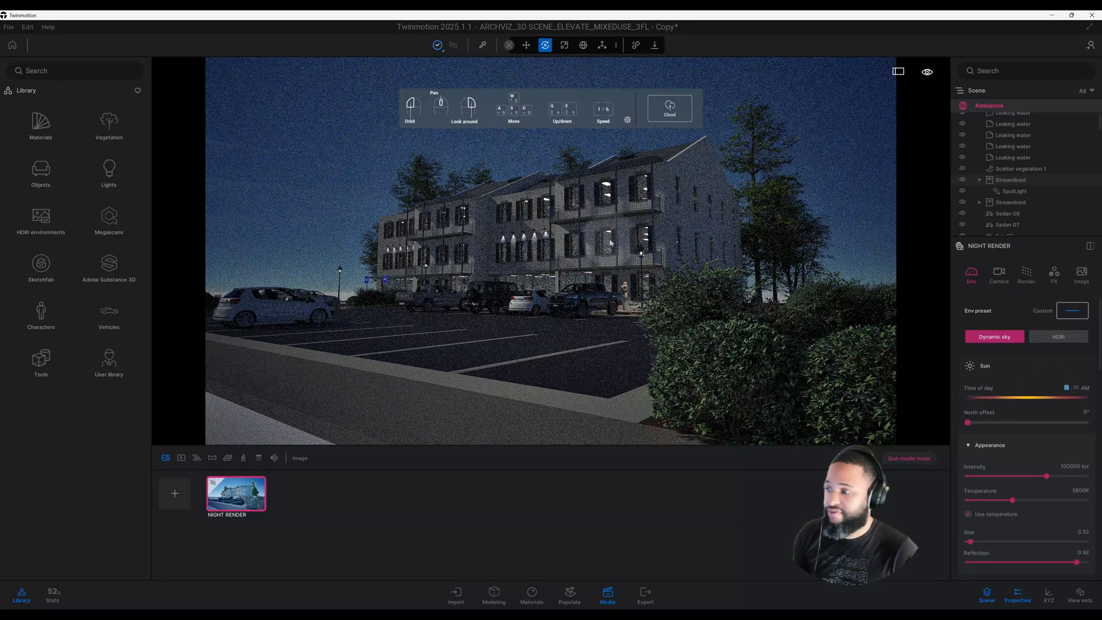
{"action": "mouse_move", "coordinate": [657, 280]}
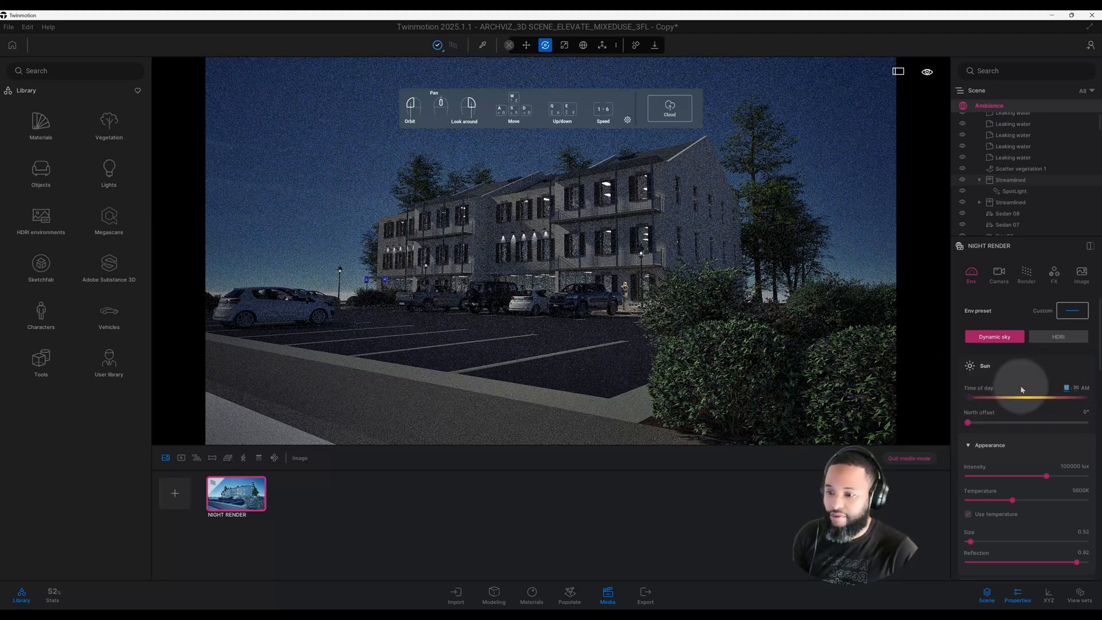
{"action": "scroll", "scroll_direction": "down", "scroll_amount": 3}
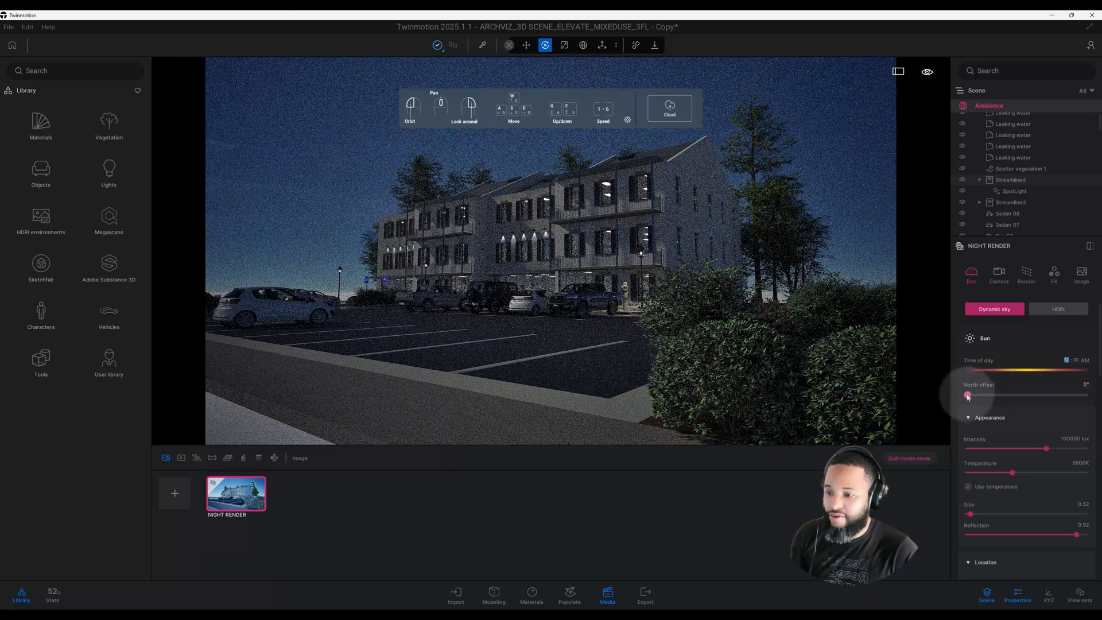
Step: Rotate the North offset to 360° and cut the sun intensity to about 100 lux
{"action": "left_click_drag", "start_coordinate": [967, 394], "coordinate": [1085, 394]}
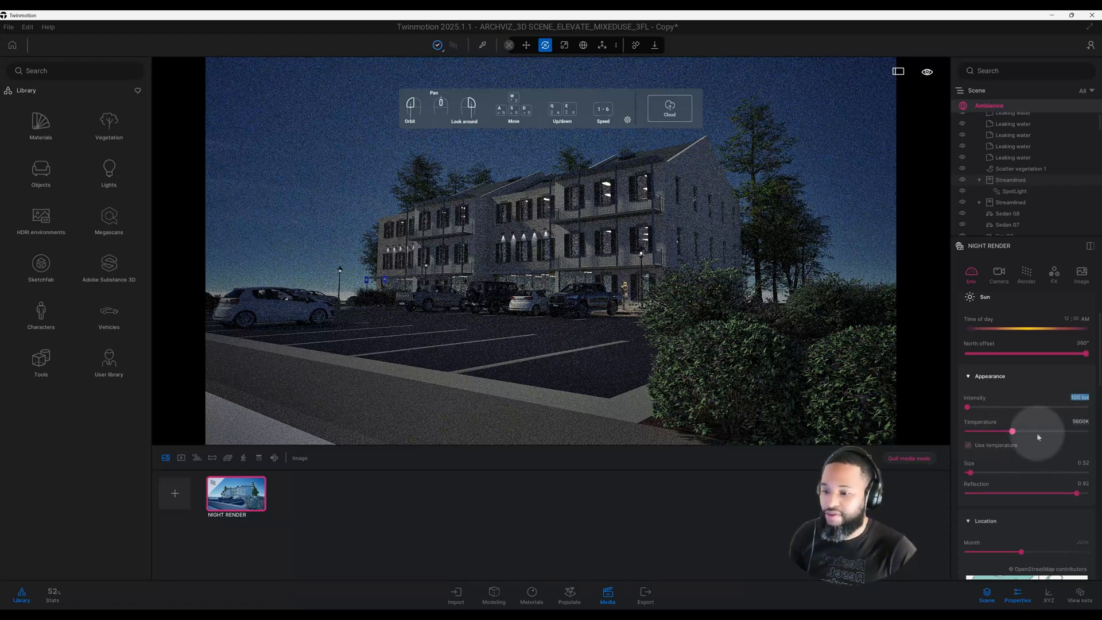
{"action": "left_click", "coordinate": [969, 445]}
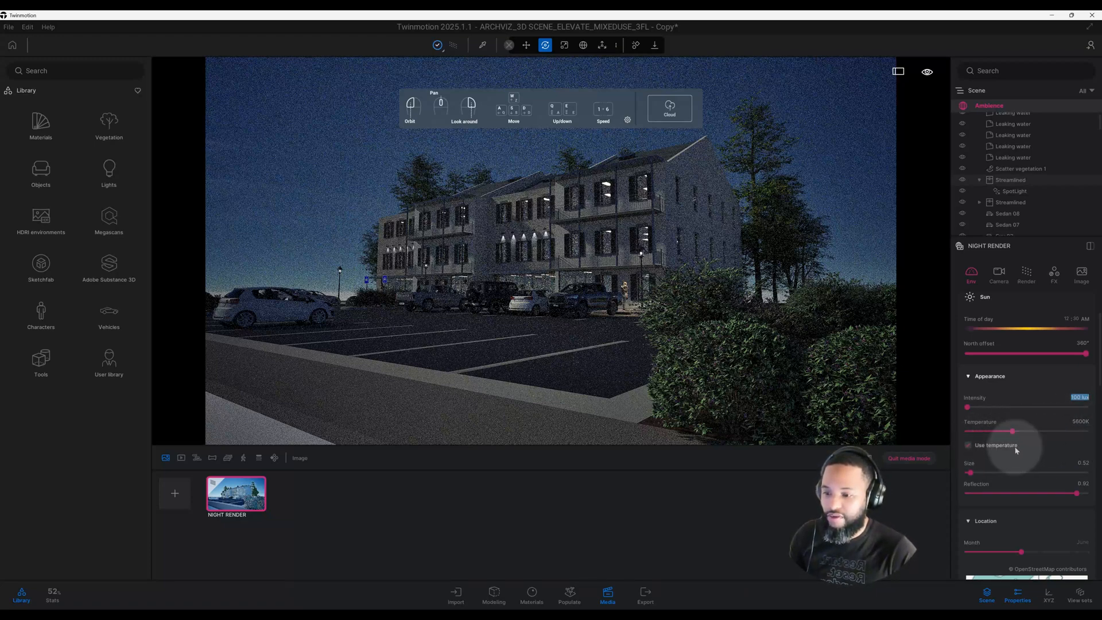
{"action": "scroll", "scroll_direction": "down", "scroll_amount": 3}
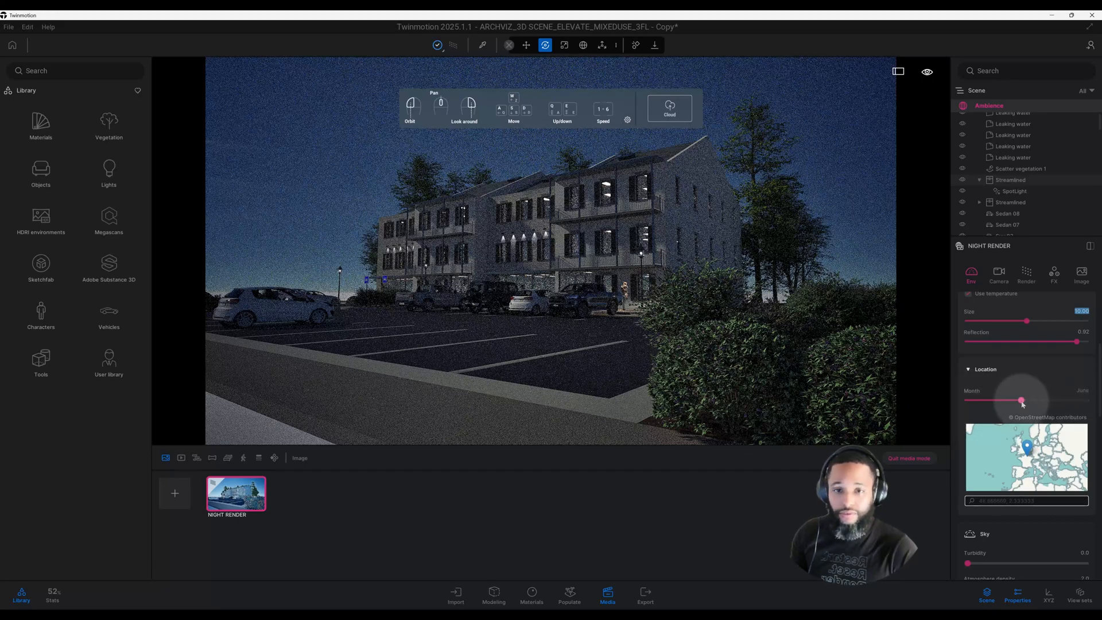
Step: Shift the Location Month slider to July, then back to an earlier month
{"action": "left_click_drag", "start_coordinate": [1022, 400], "coordinate": [1032, 400]}
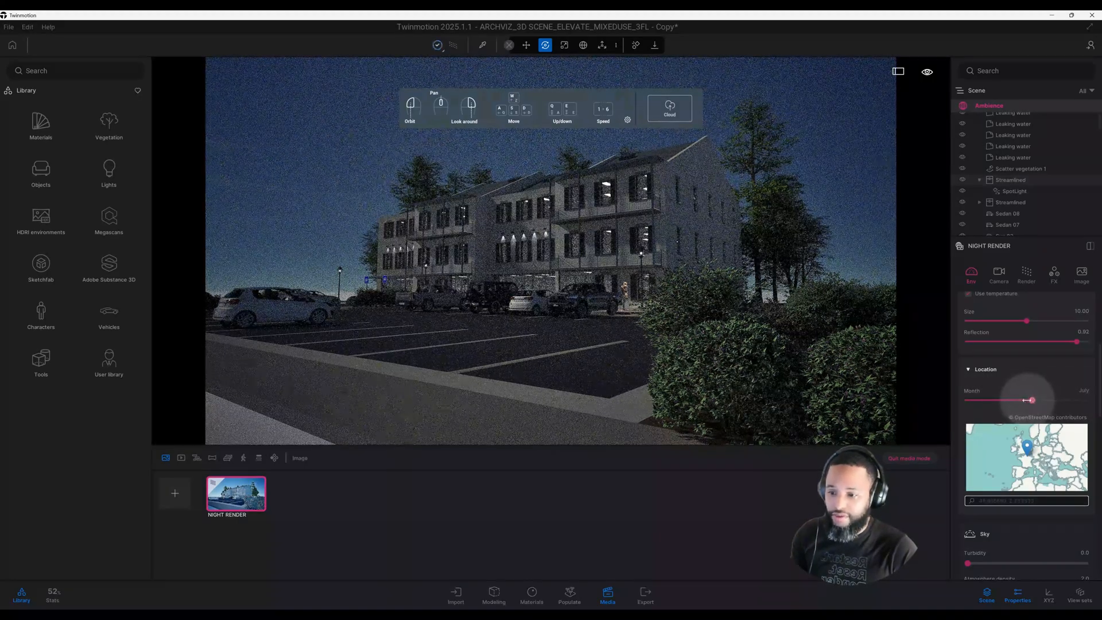
{"action": "left_click_drag", "start_coordinate": [1032, 400], "coordinate": [1011, 400]}
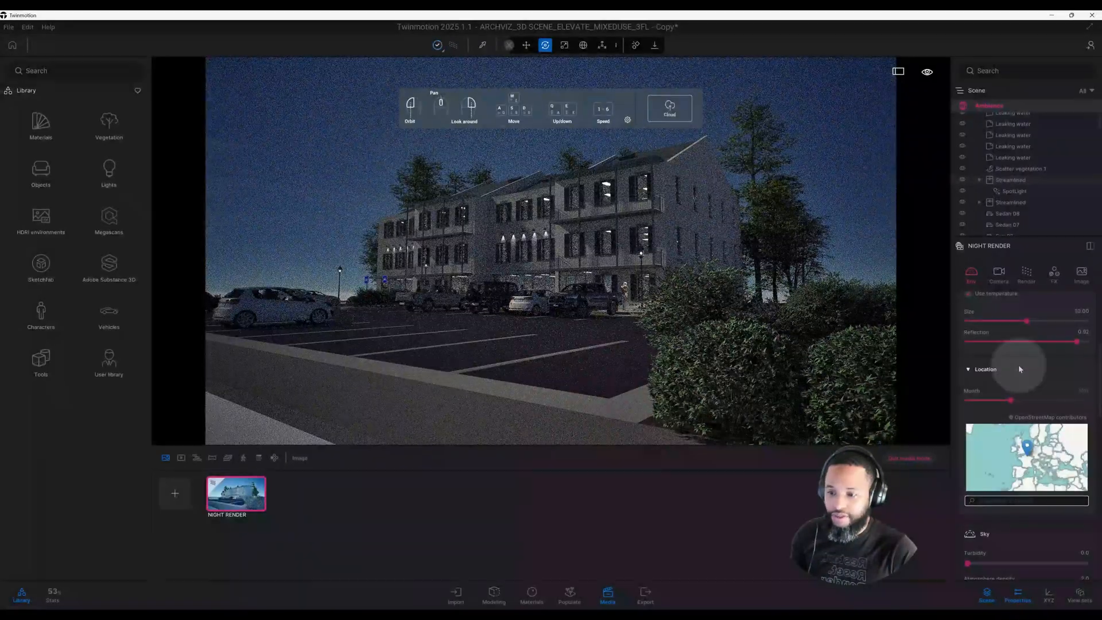
{"action": "scroll", "scroll_direction": "down", "scroll_amount": 3}
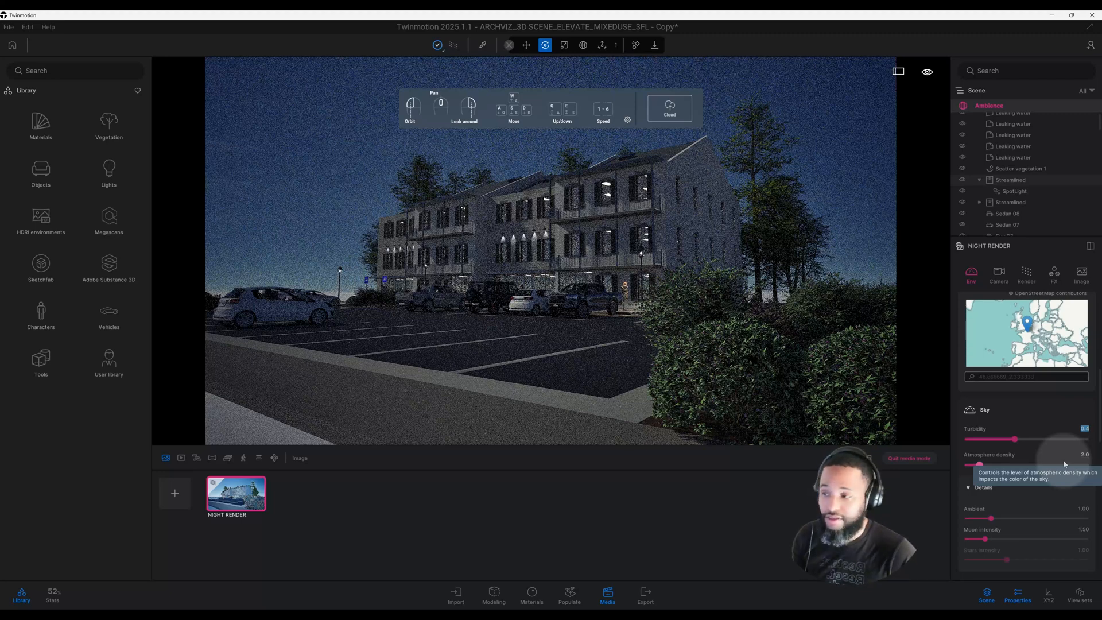
{"action": "mouse_move", "coordinate": [343, 145]}
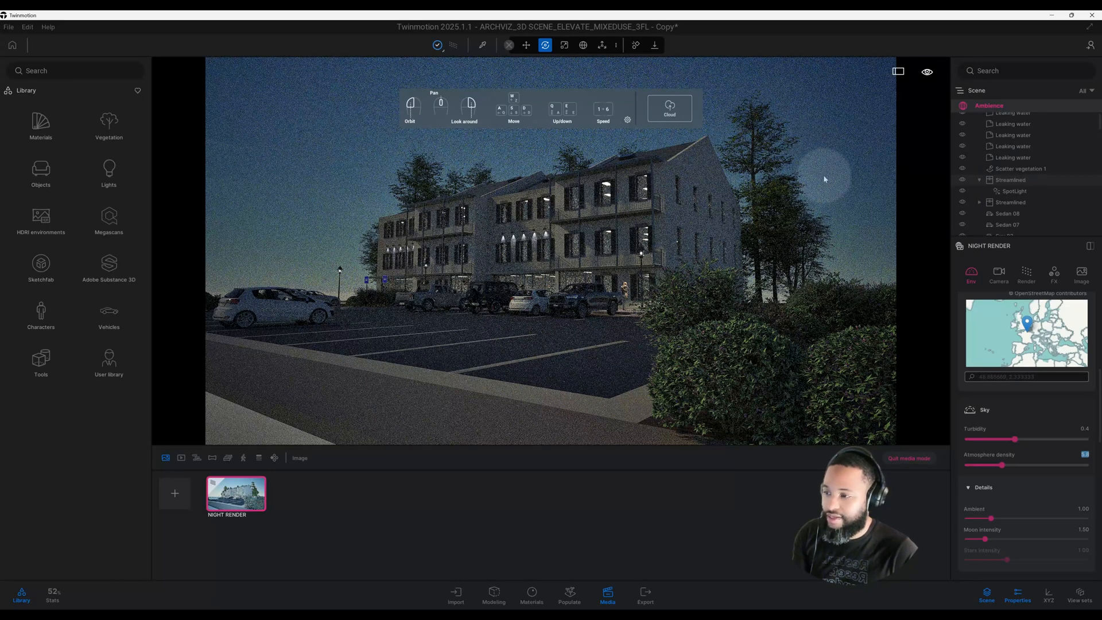
{"action": "mouse_move", "coordinate": [803, 145]}
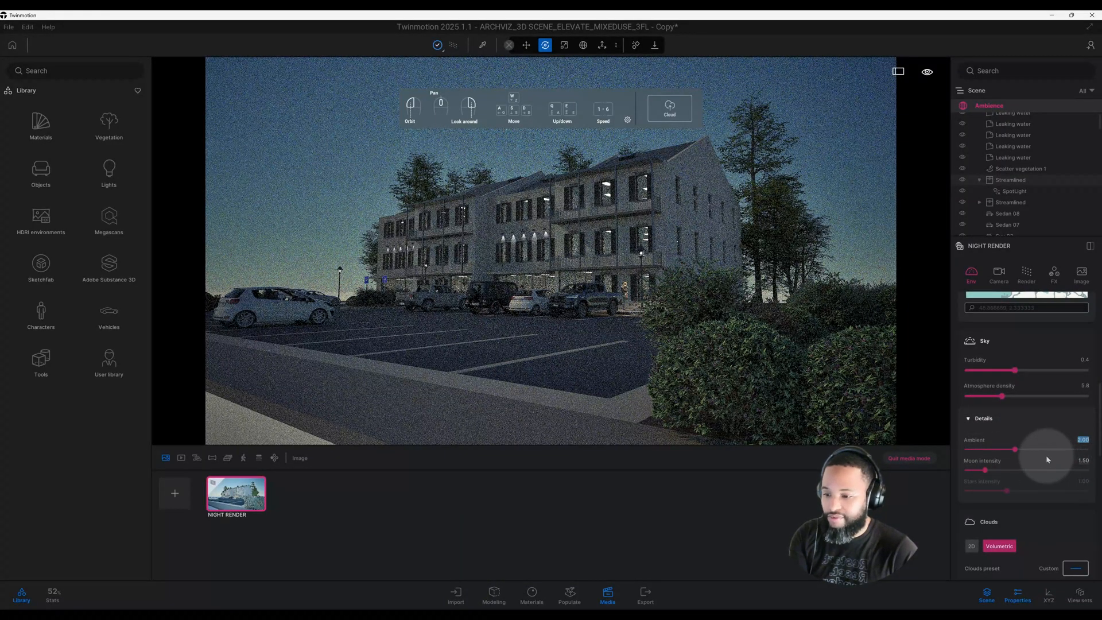
Step: Scroll down the Sky settings toward the atmosphere and Details sliders
{"action": "scroll", "scroll_direction": "down", "scroll_amount": 3}
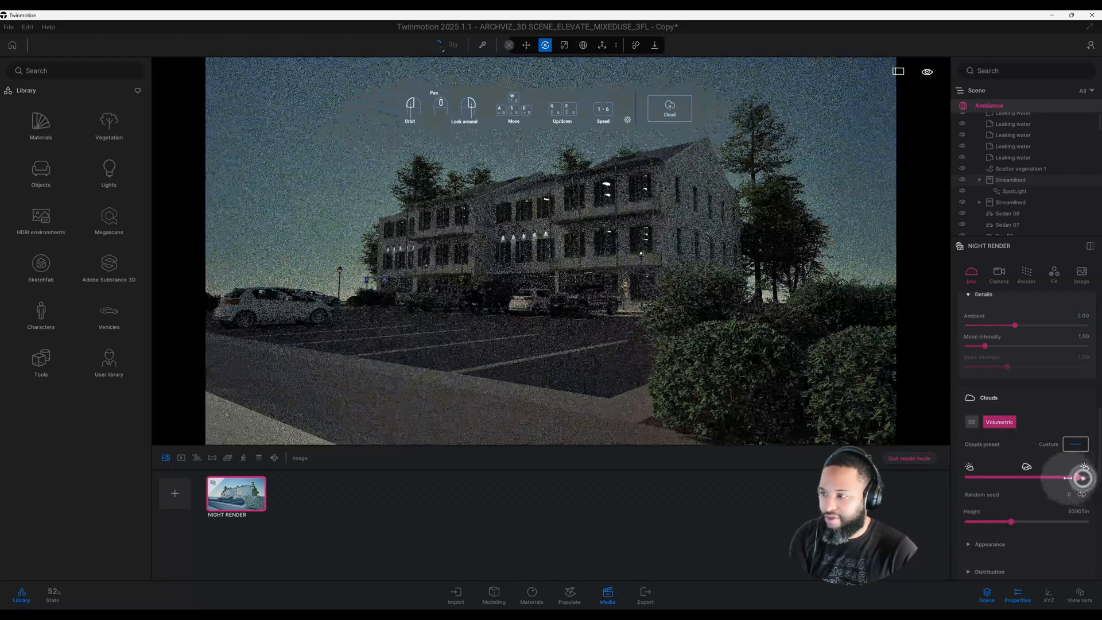
Step: Adjust the Volumetric cloud coverage and push it to its maximum for a fully overcast sky
{"action": "left_click_drag", "start_coordinate": [1066, 478], "coordinate": [1003, 477]}
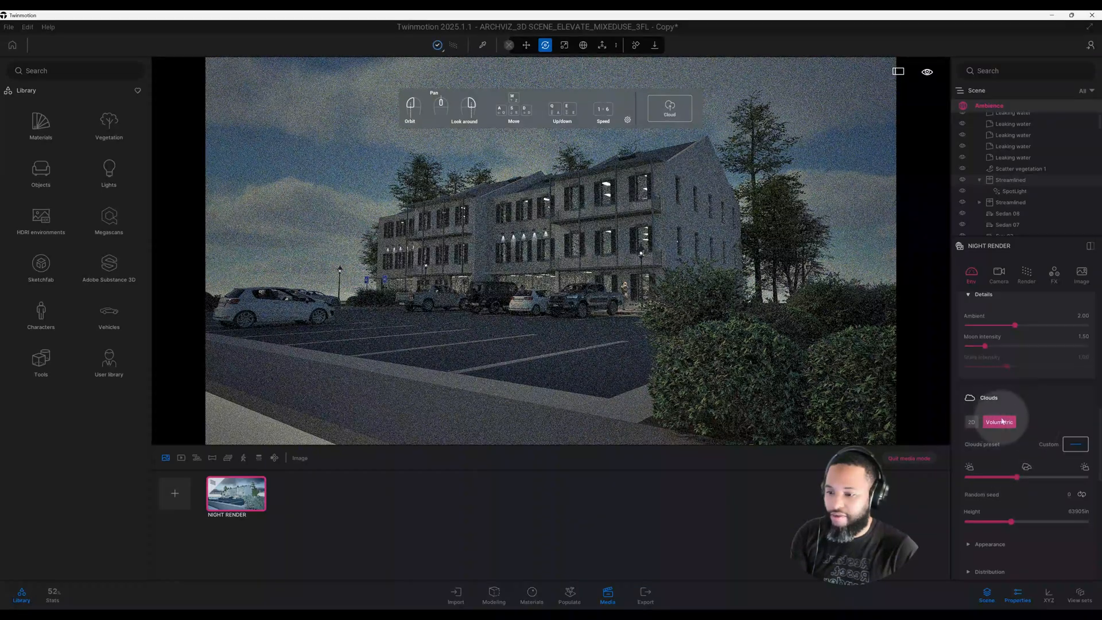
{"action": "left_click_drag", "start_coordinate": [1014, 478], "coordinate": [1017, 478]}
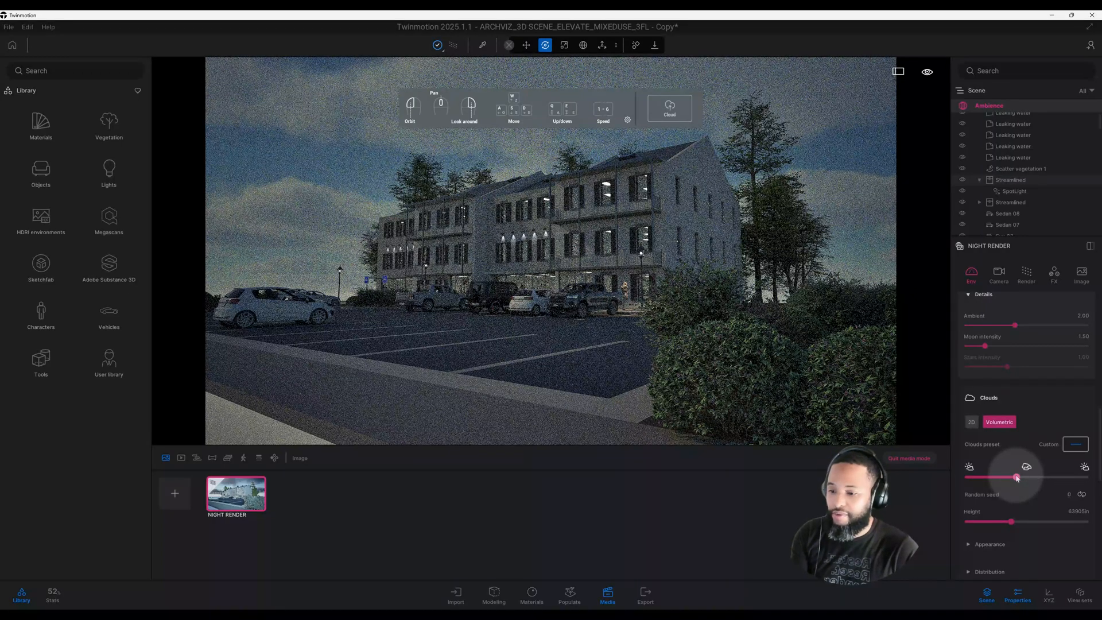
{"action": "left_click_drag", "start_coordinate": [1016, 477], "coordinate": [1022, 478]}
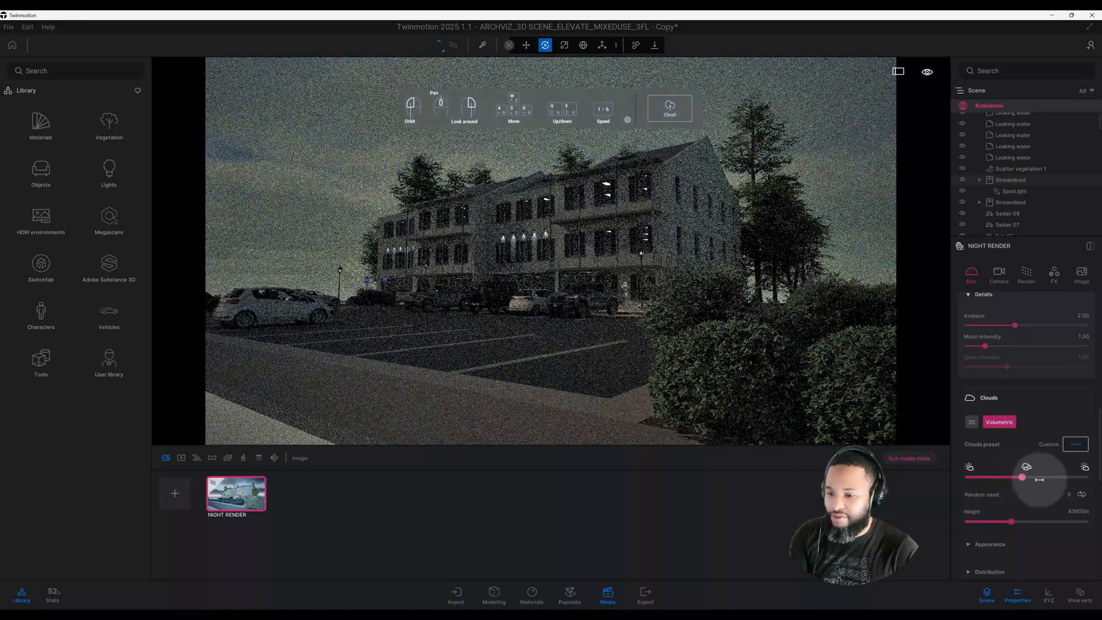
{"action": "left_click_drag", "start_coordinate": [1023, 478], "coordinate": [1065, 478]}
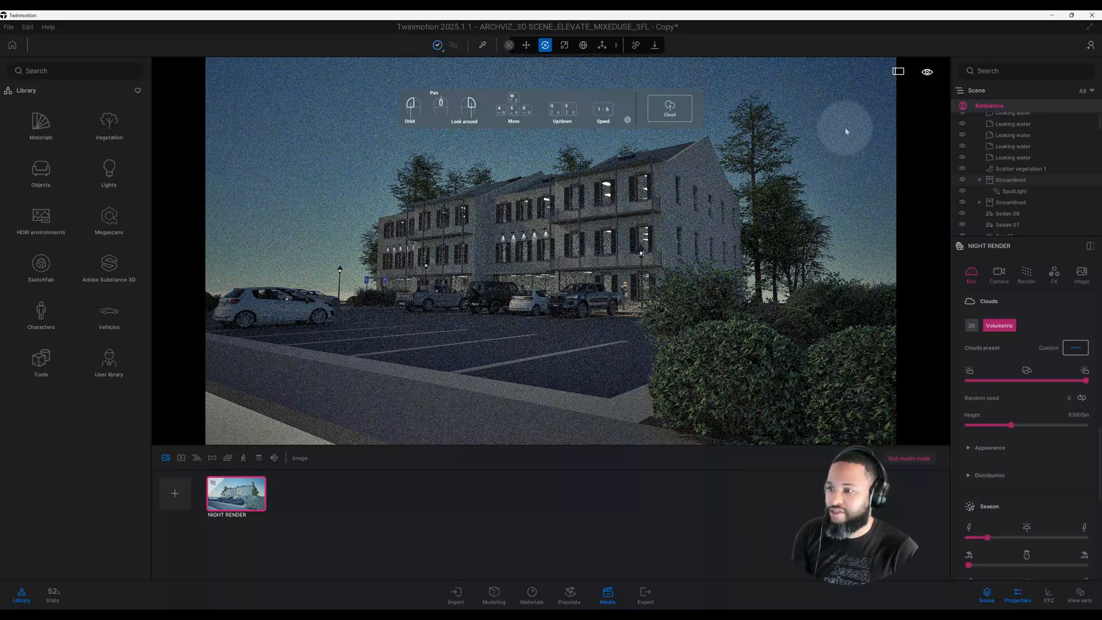
{"action": "mouse_move", "coordinate": [824, 121]}
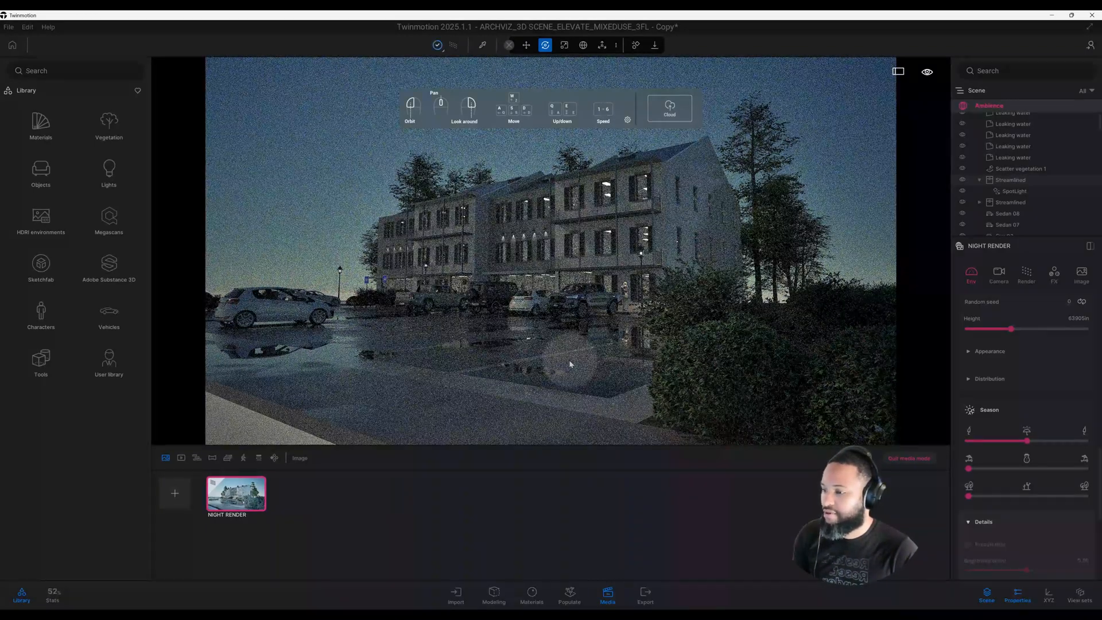
{"action": "mouse_move", "coordinate": [807, 386]}
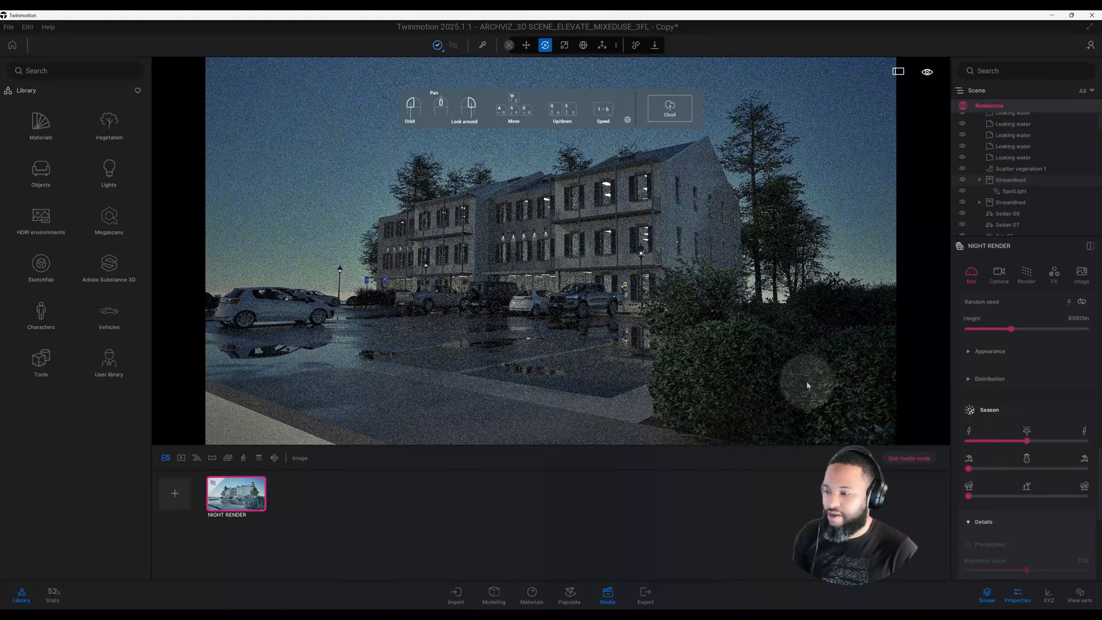
{"action": "mouse_move", "coordinate": [611, 365]}
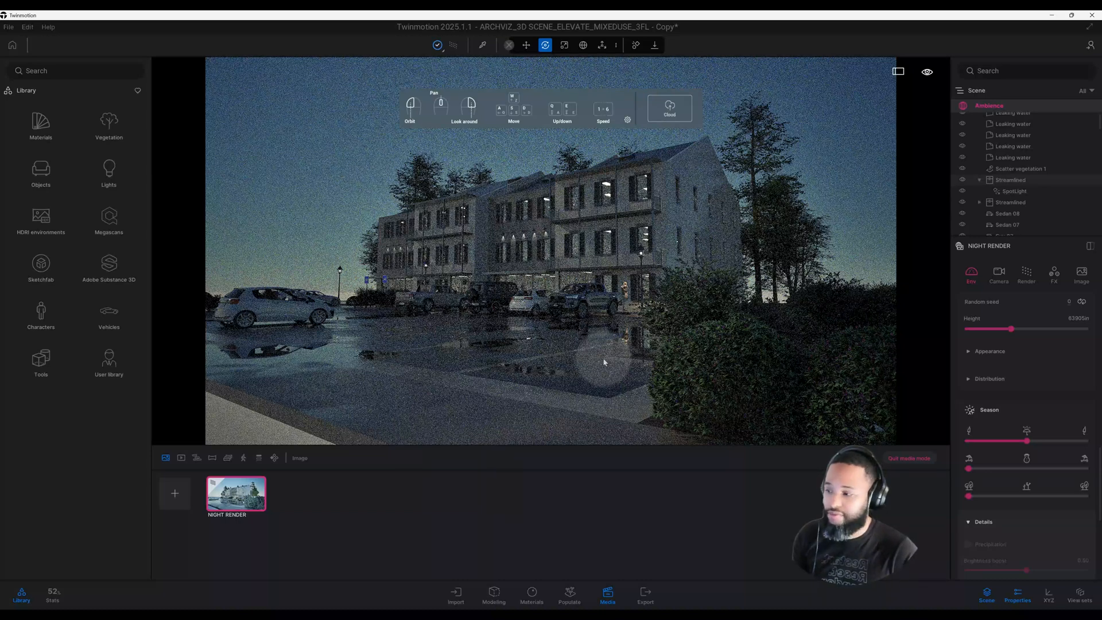
{"action": "mouse_move", "coordinate": [807, 396]}
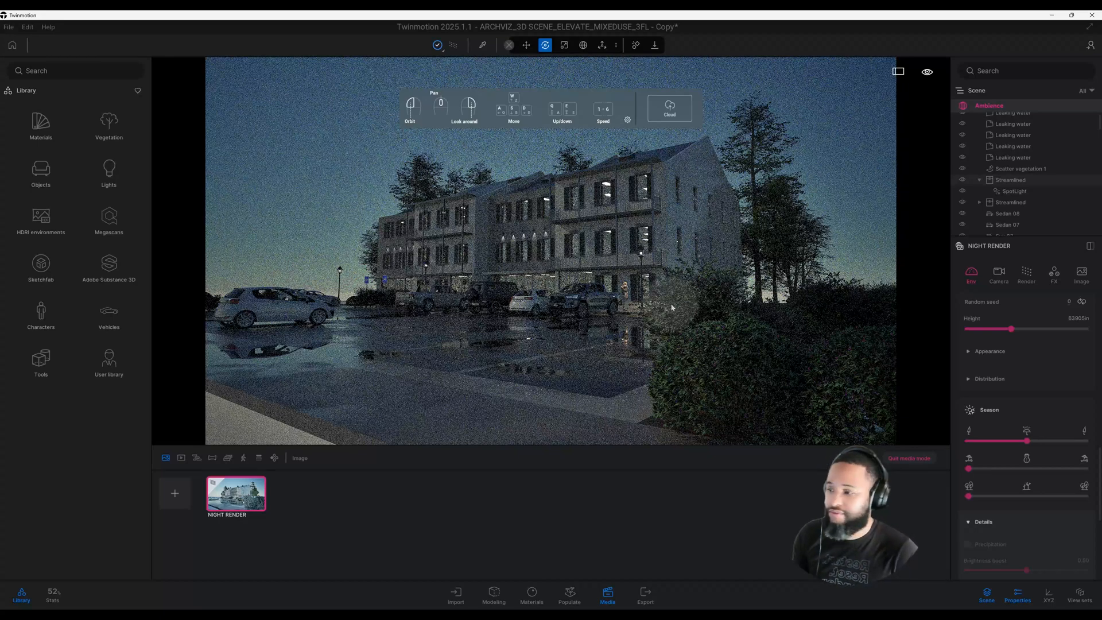
Step: Scroll down the Weather Details to the Surface effects wetness and puddle settings
{"action": "scroll", "scroll_direction": "down", "scroll_amount": 3}
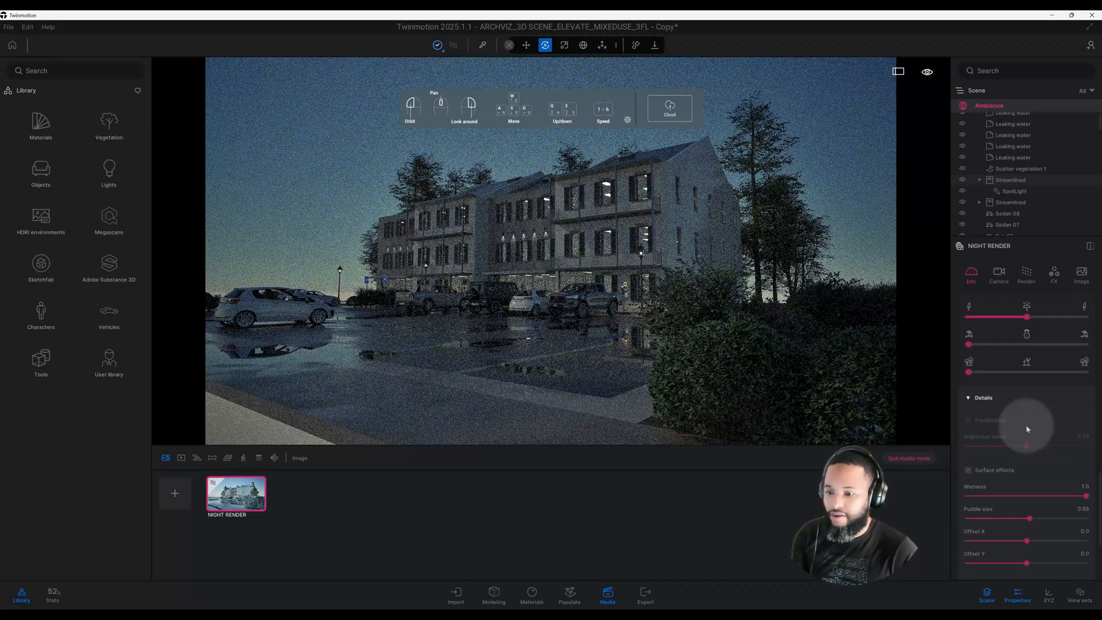
{"action": "scroll", "scroll_direction": "down", "scroll_amount": 3}
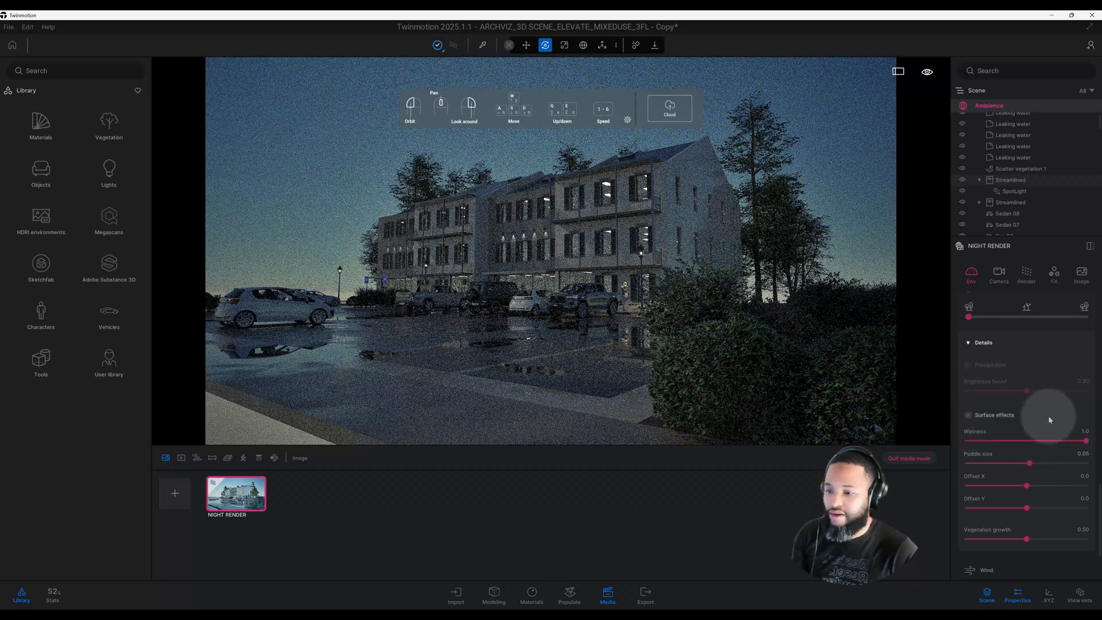
{"action": "scroll", "scroll_direction": "down", "scroll_amount": 3}
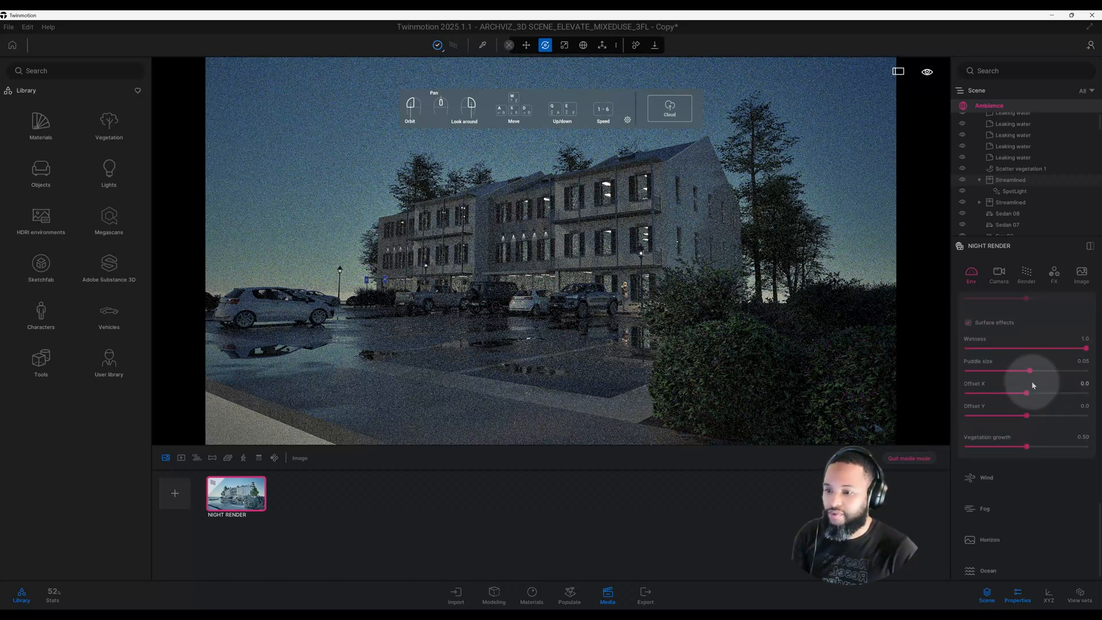
Step: In Camera settings, raise Exposure to 2.00, cool White balance to 4988K and expand Local exposure
{"action": "left_click", "coordinate": [998, 274]}
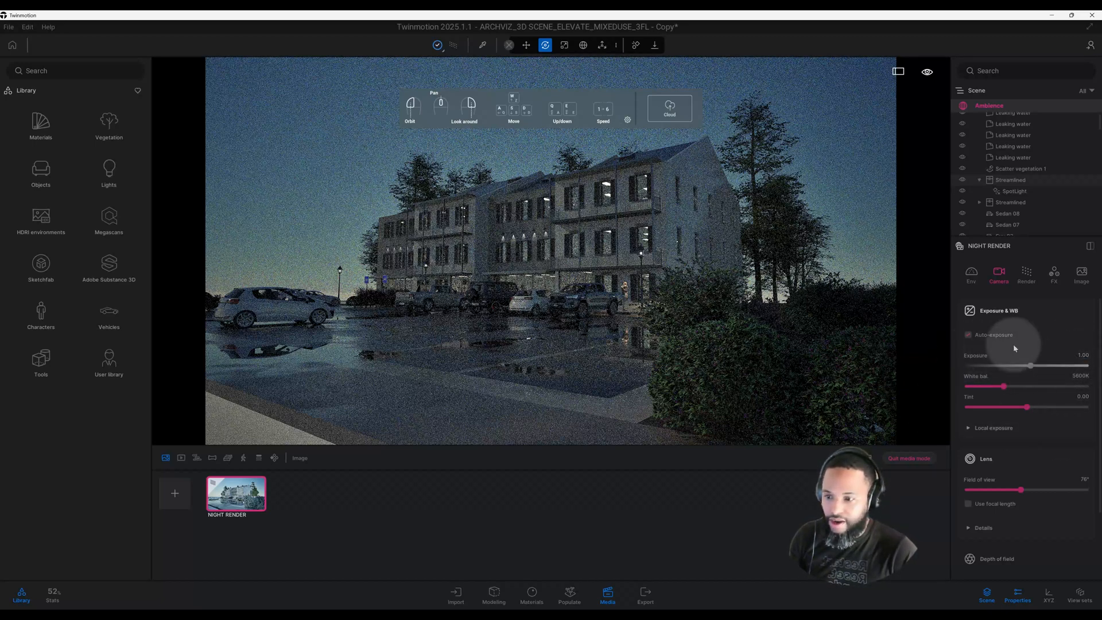
{"action": "left_click", "coordinate": [969, 334]}
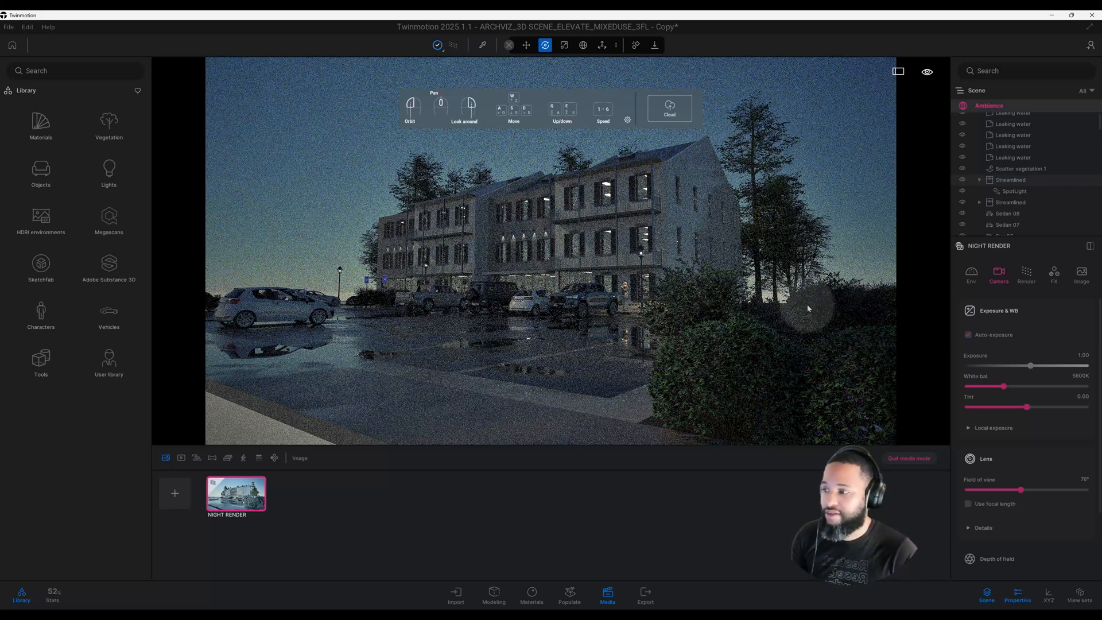
{"action": "mouse_move", "coordinate": [1011, 308]}
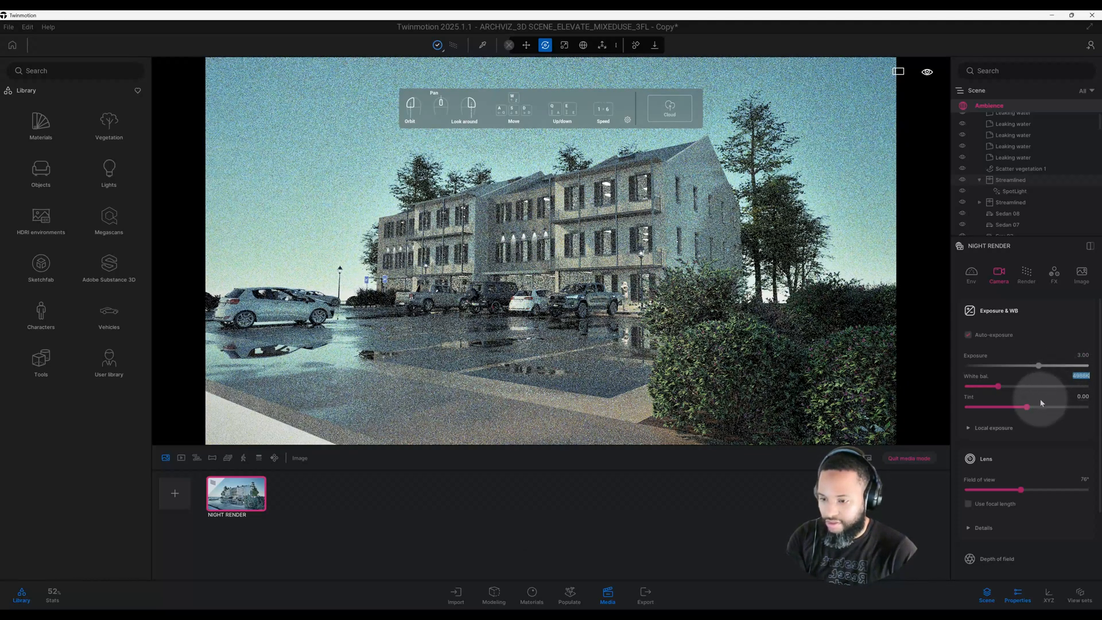
{"action": "left_click_drag", "start_coordinate": [1043, 407], "coordinate": [1026, 407]}
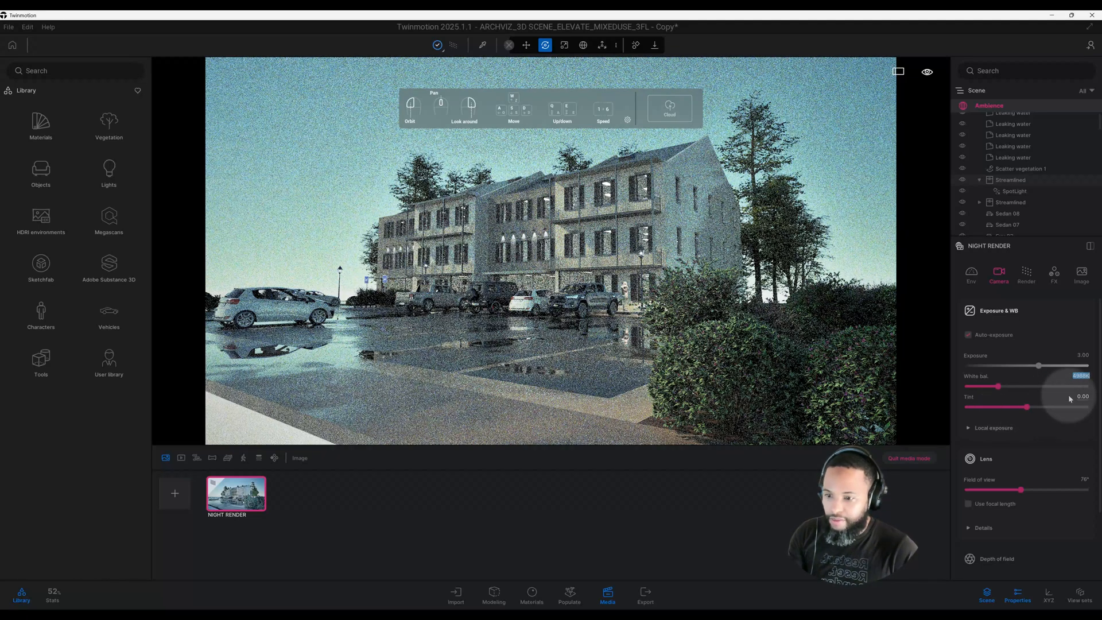
{"action": "left_click", "coordinate": [969, 427]}
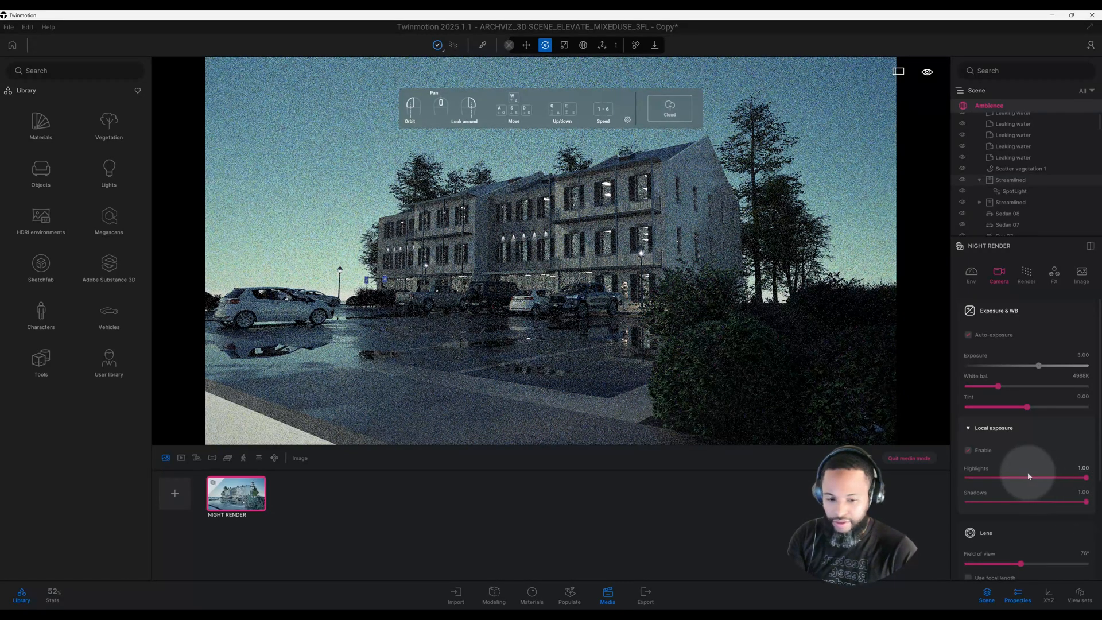
Step: Enable Use focal length and confirm a 31mm lens so the building fills the frame
{"action": "scroll", "scroll_direction": "down", "scroll_amount": 3}
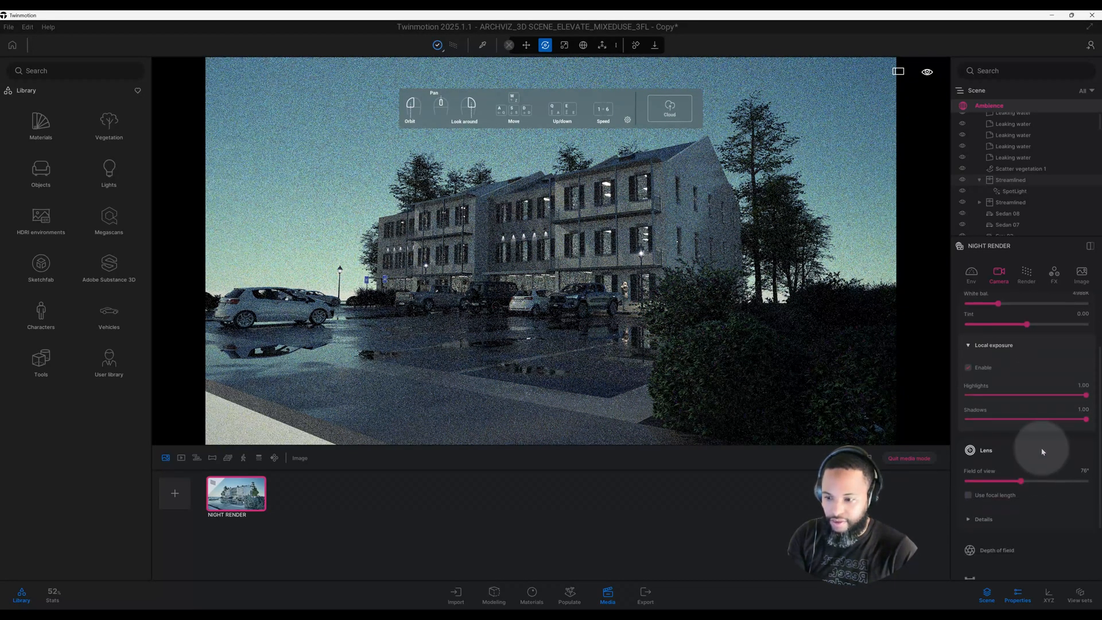
{"action": "mouse_move", "coordinate": [991, 457]}
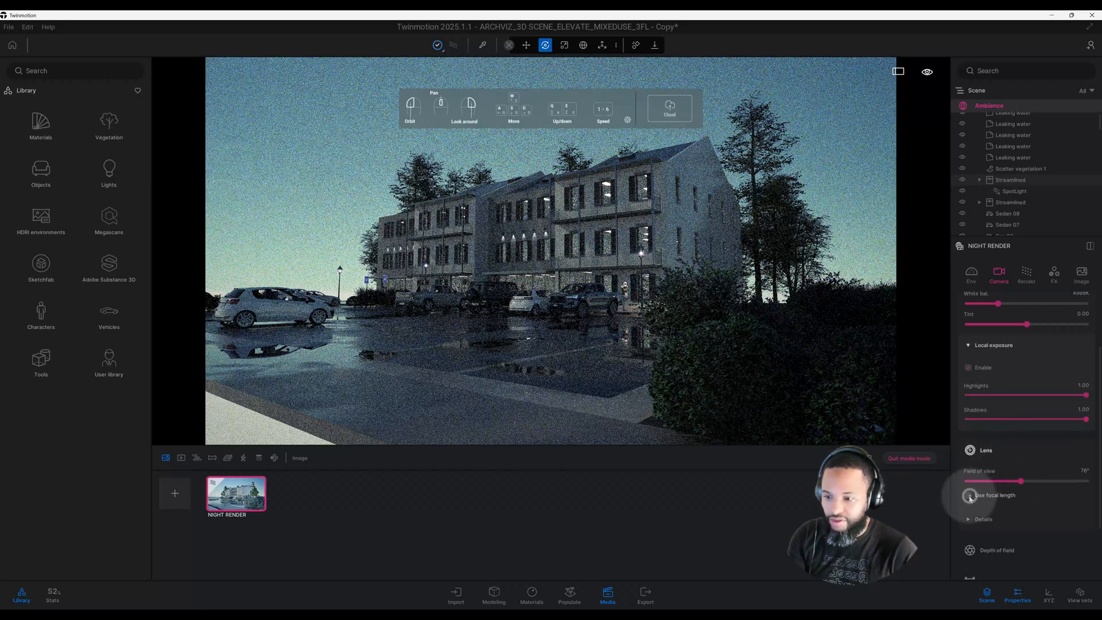
{"action": "left_click", "coordinate": [969, 495]}
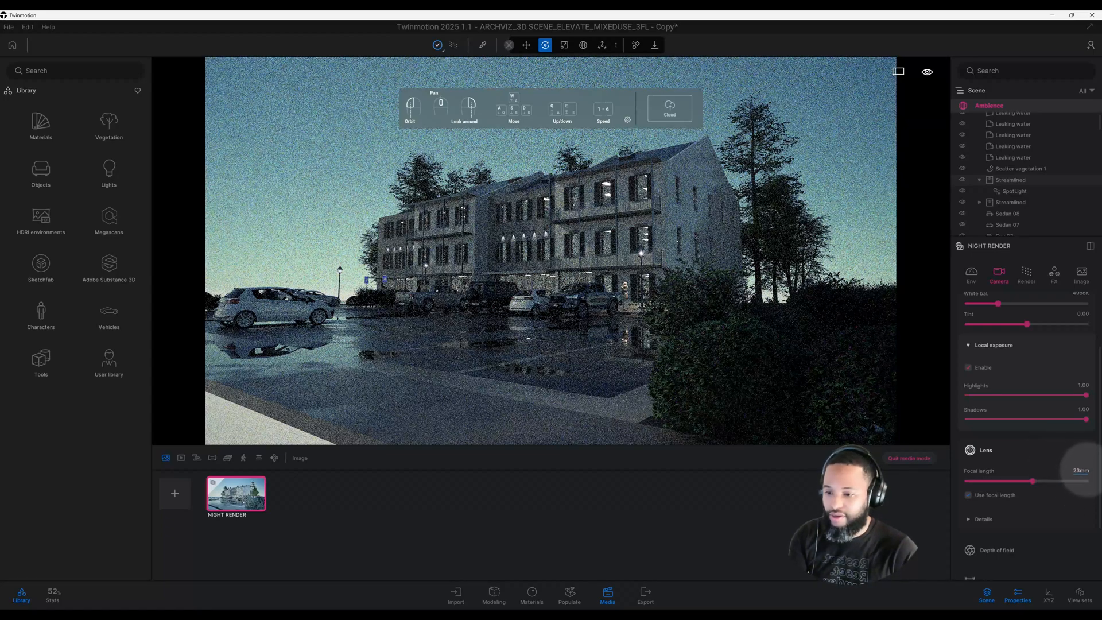
{"action": "key", "text": "1"}
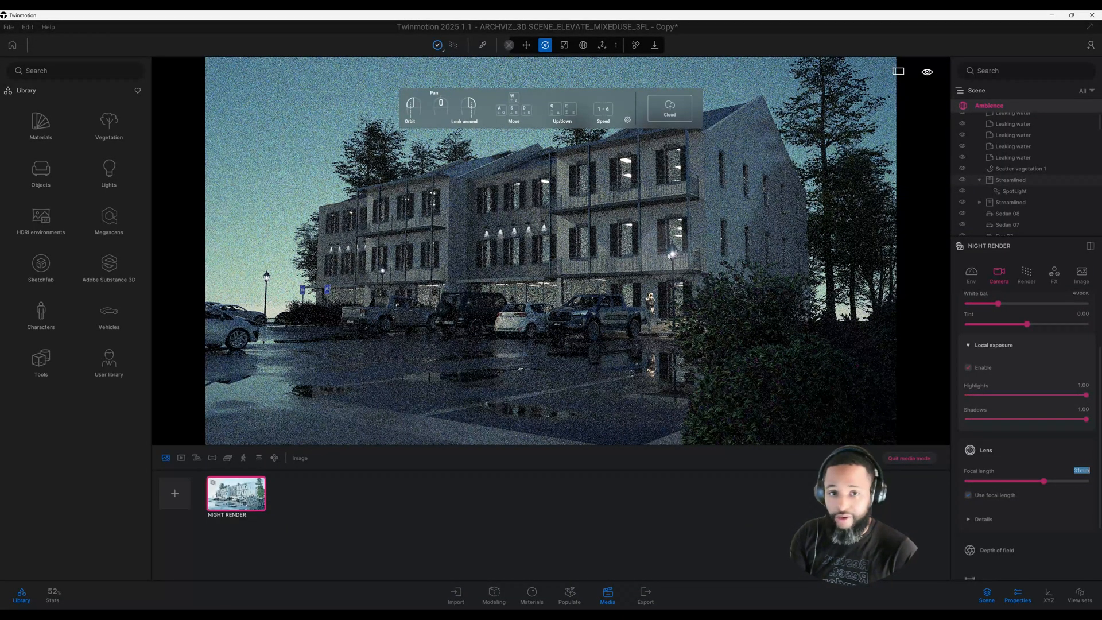
{"action": "scroll", "scroll_direction": "down", "scroll_amount": 3}
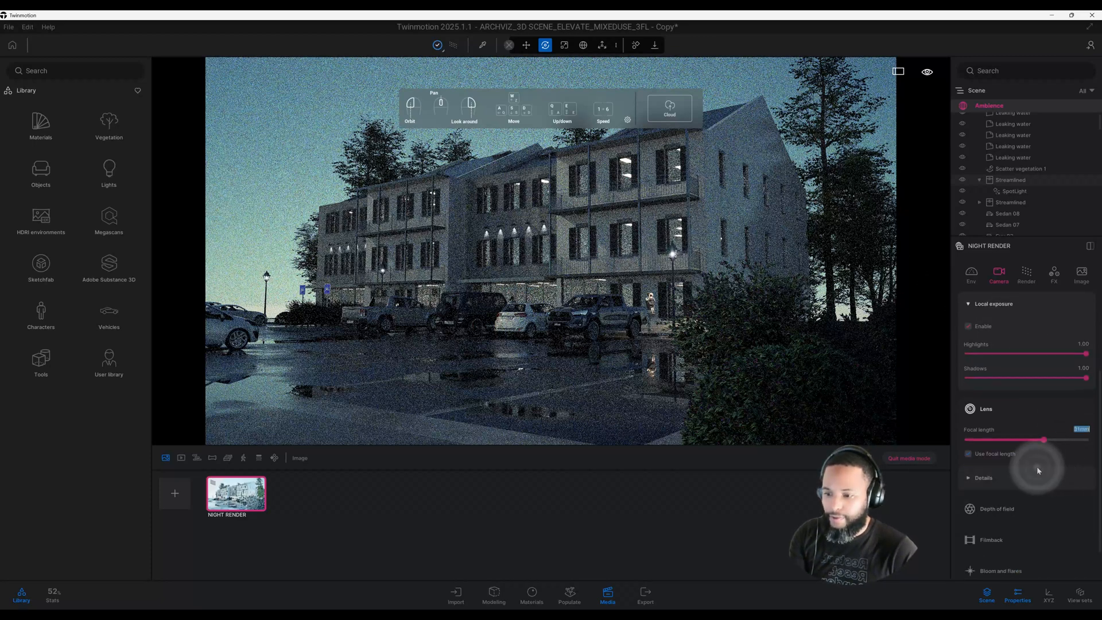
Step: Expand Lens Details and raise Vignetting to 100%, scrolling toward sharpness and parallelism
{"action": "left_click", "coordinate": [983, 477]}
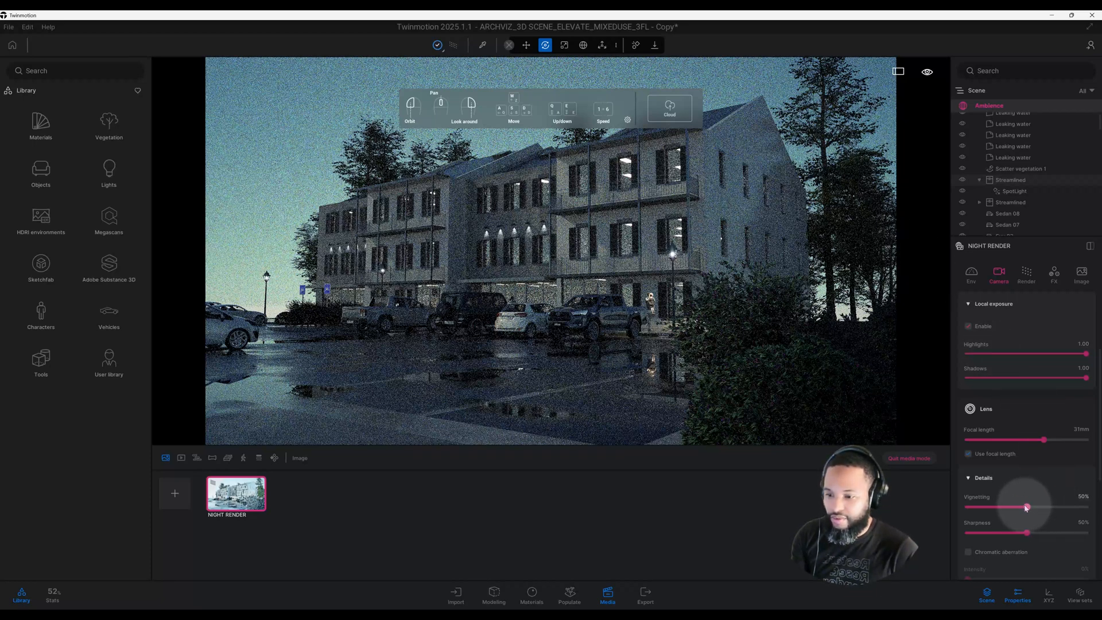
{"action": "left_click_drag", "start_coordinate": [1026, 507], "coordinate": [1086, 507]}
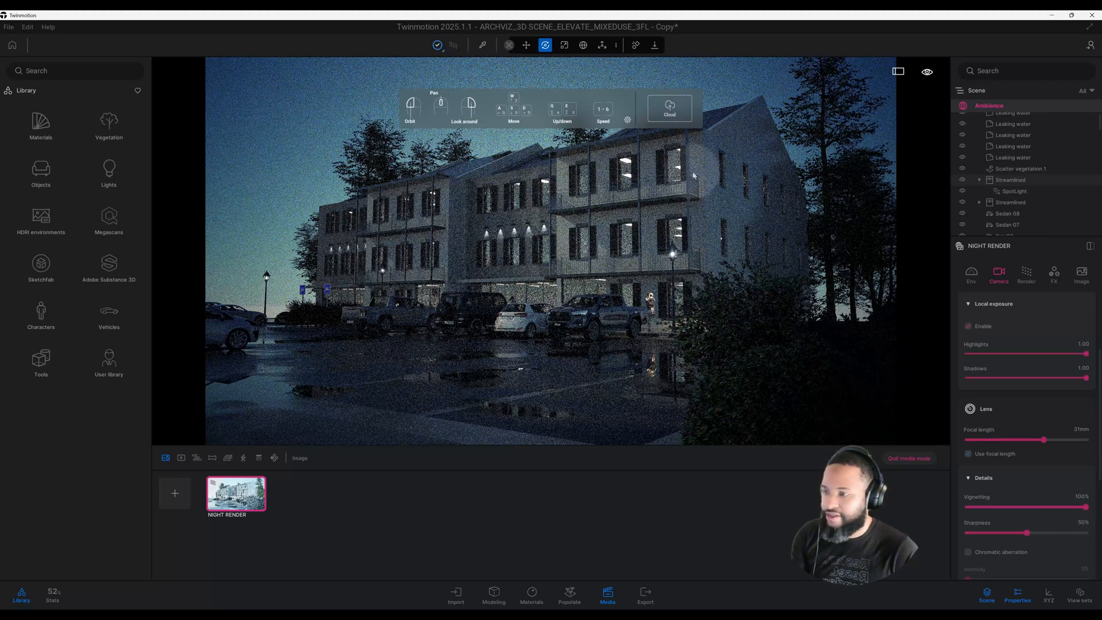
{"action": "mouse_move", "coordinate": [872, 135]}
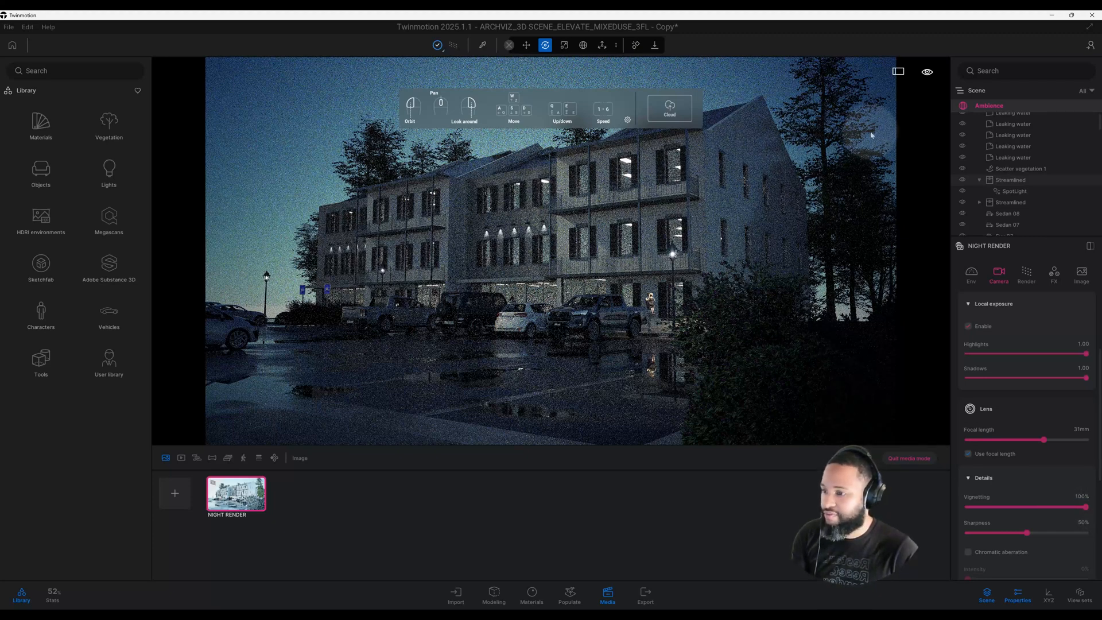
{"action": "mouse_move", "coordinate": [834, 186]}
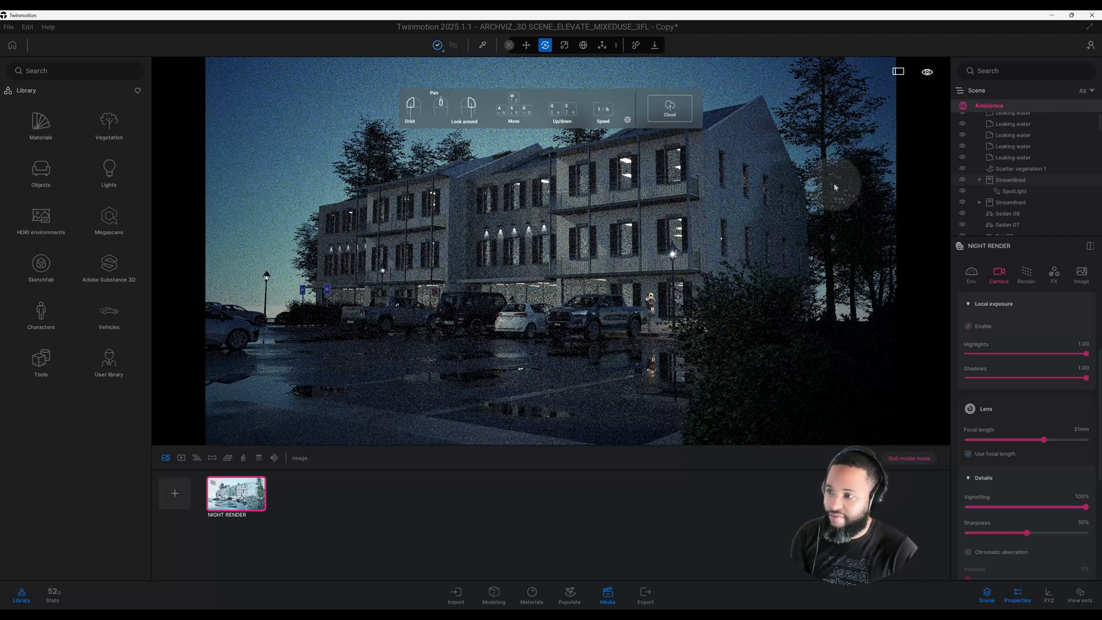
{"action": "mouse_move", "coordinate": [815, 162]}
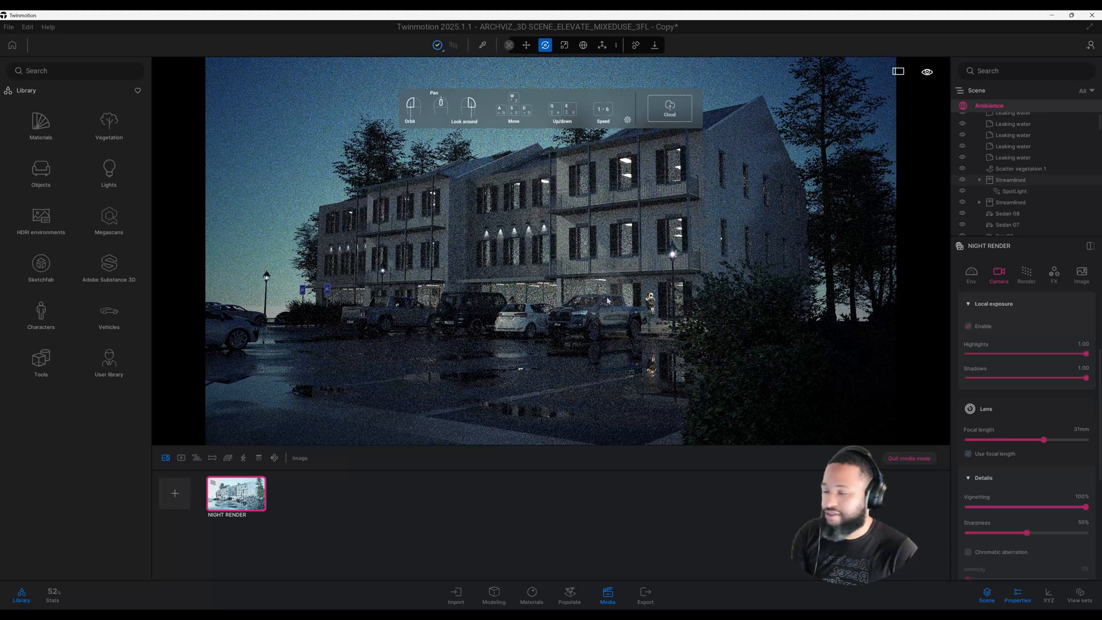
{"action": "mouse_move", "coordinate": [672, 308]}
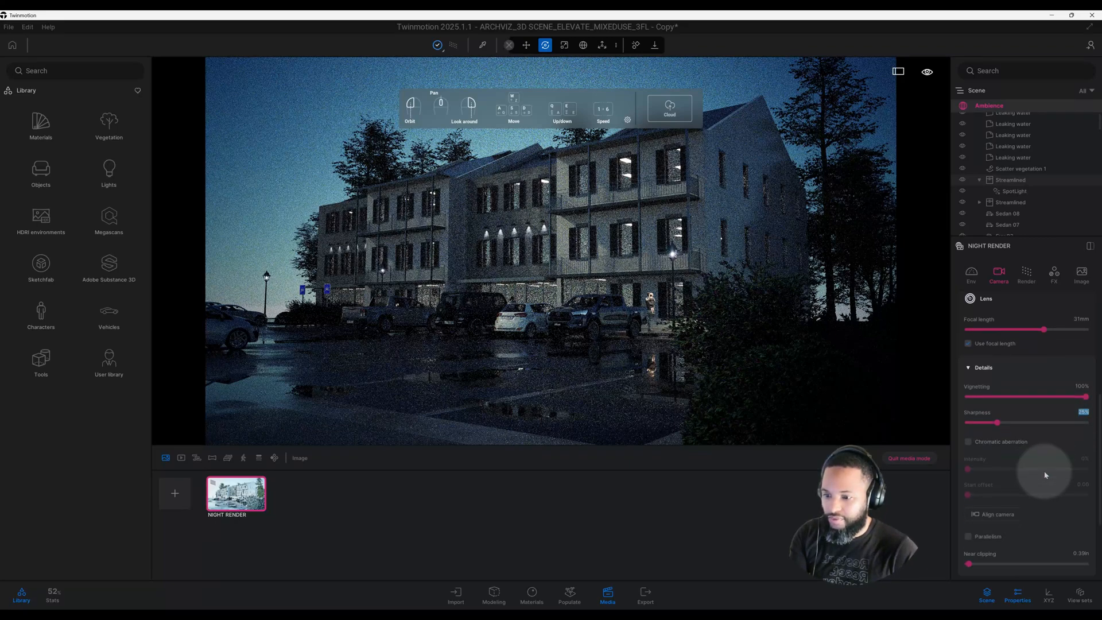
{"action": "scroll", "scroll_direction": "down", "scroll_amount": 3}
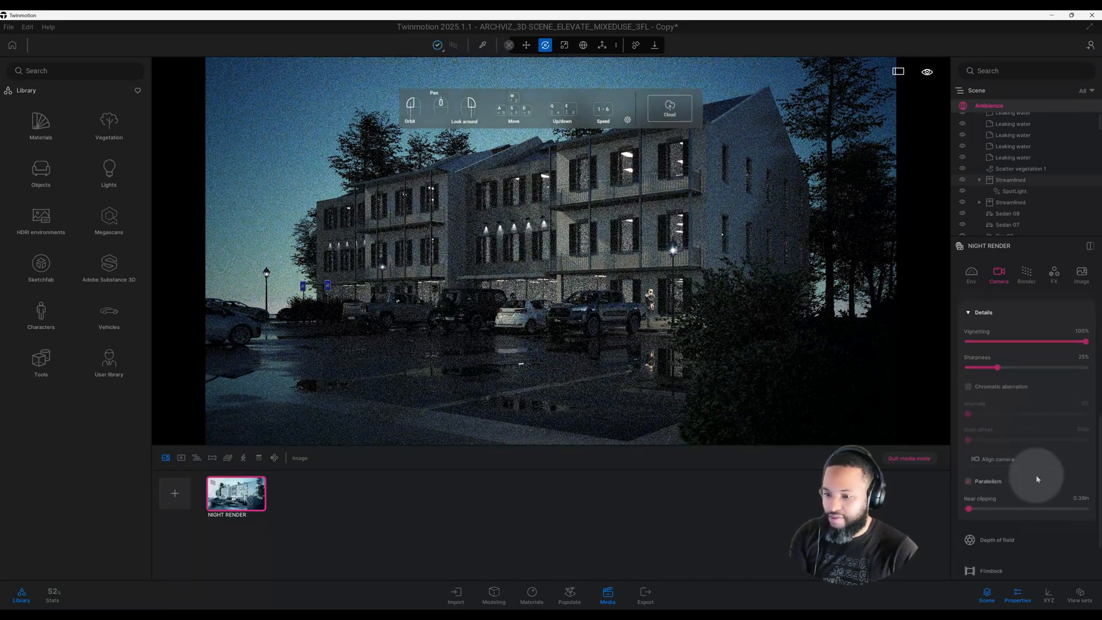
{"action": "scroll", "scroll_direction": "down", "scroll_amount": 3}
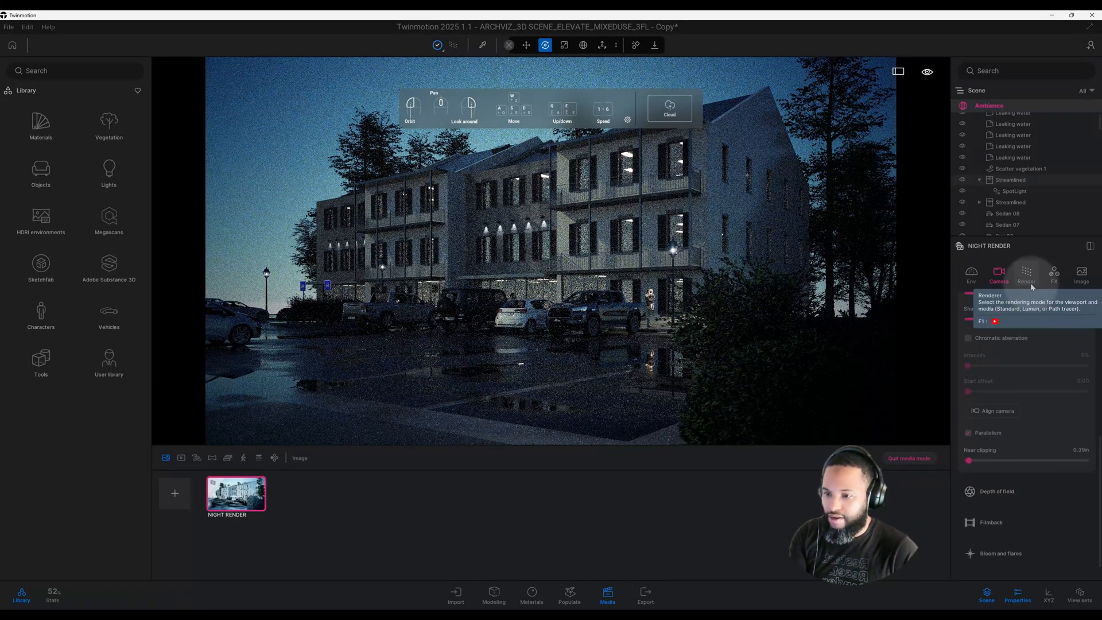
Step: Switch the night render to Path tracer at High quality (2048 samples, 15 bounces, denoiser on)
{"action": "left_click", "coordinate": [1025, 275]}
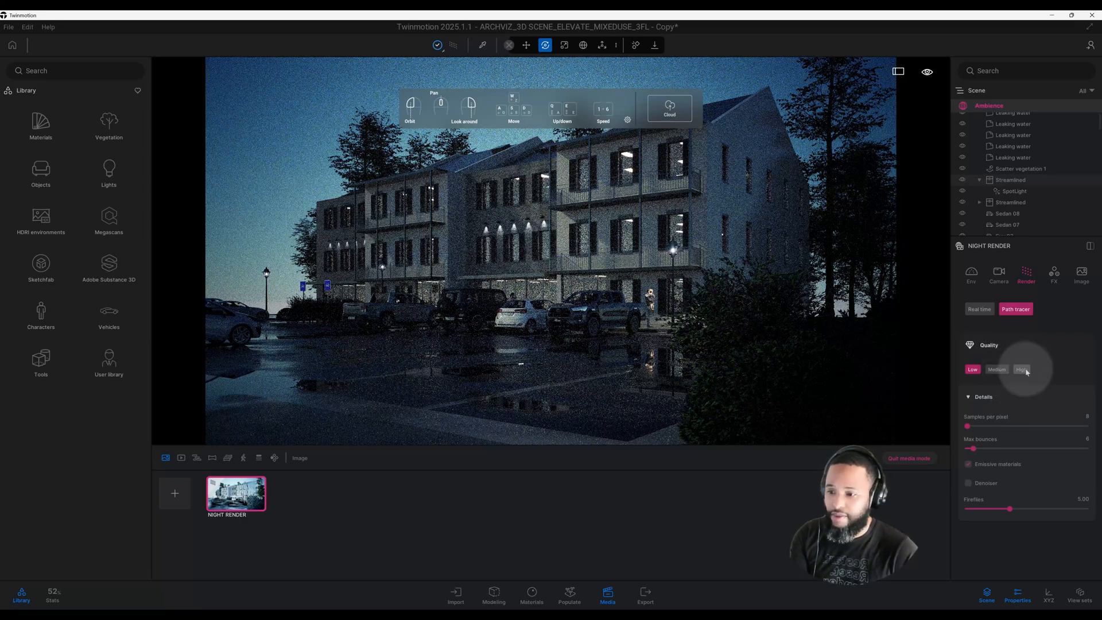
{"action": "left_click", "coordinate": [1021, 369]}
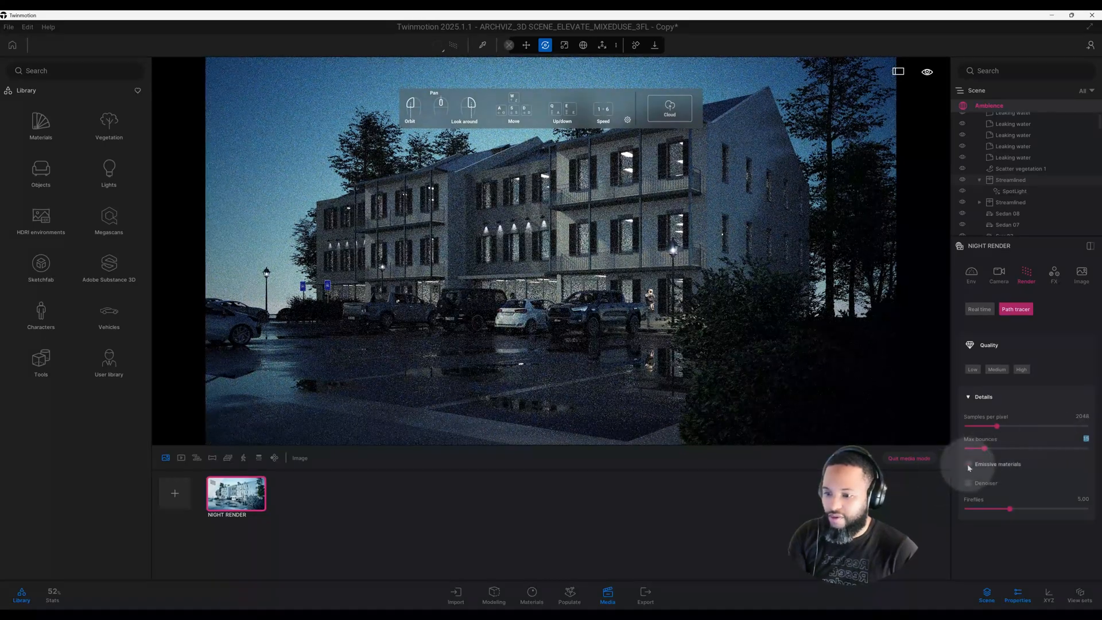
{"action": "mouse_move", "coordinate": [969, 467]}
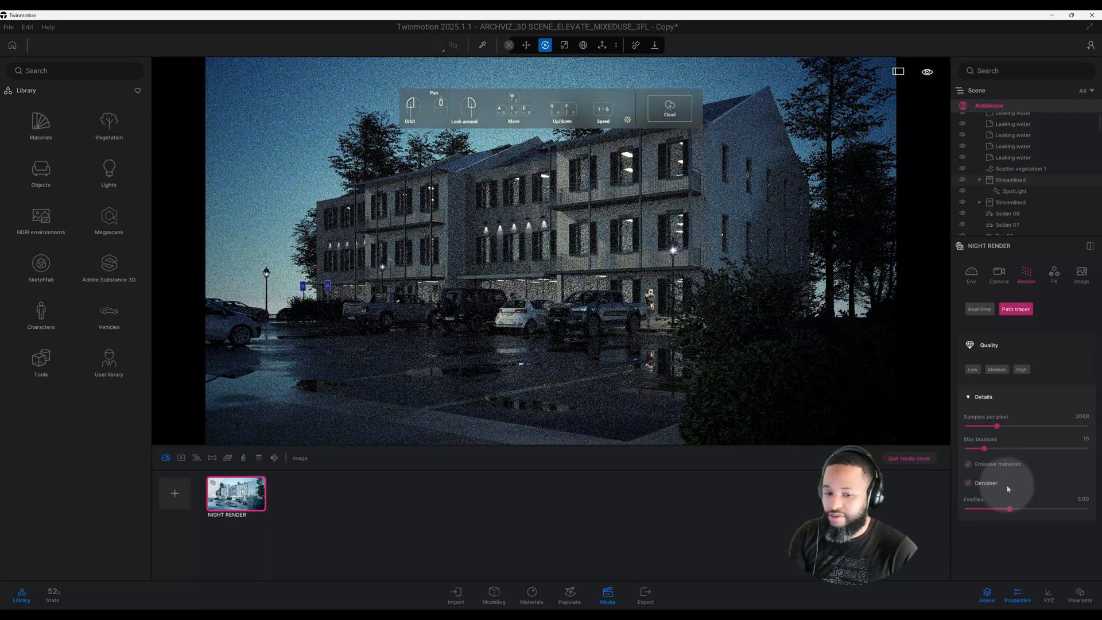
{"action": "mouse_move", "coordinate": [969, 484]}
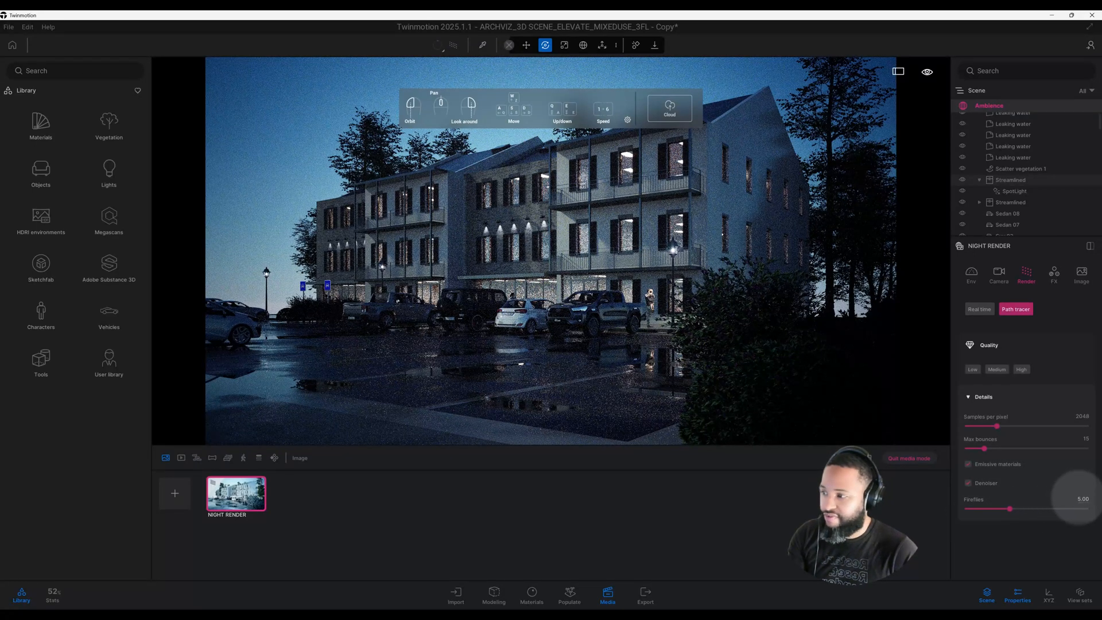
Step: In FX color grading, set Contrast to 48% and Saturation to 36%
{"action": "left_click", "coordinate": [1025, 274]}
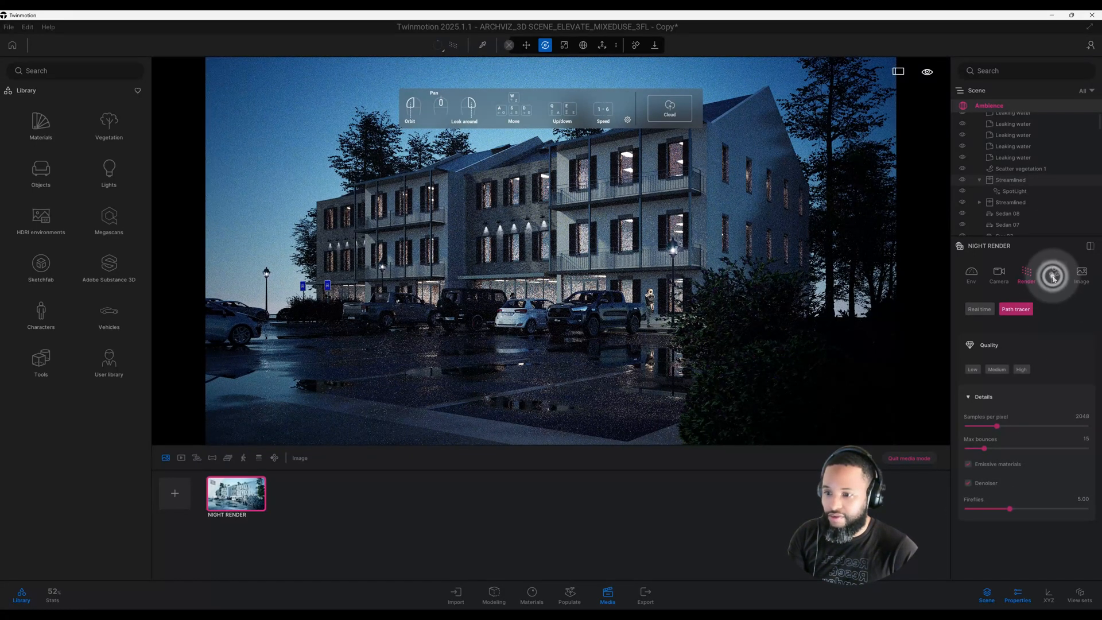
{"action": "left_click", "coordinate": [1054, 275]}
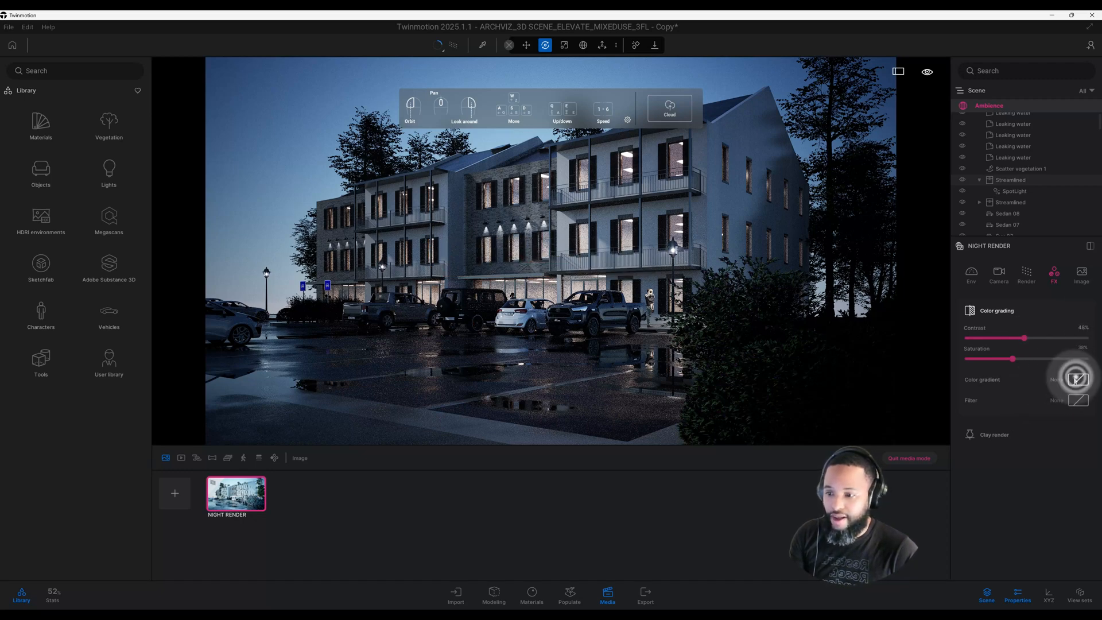
Step: Browse down through the Color gradient preset thumbnails to compare looks
{"action": "left_click", "coordinate": [1079, 379]}
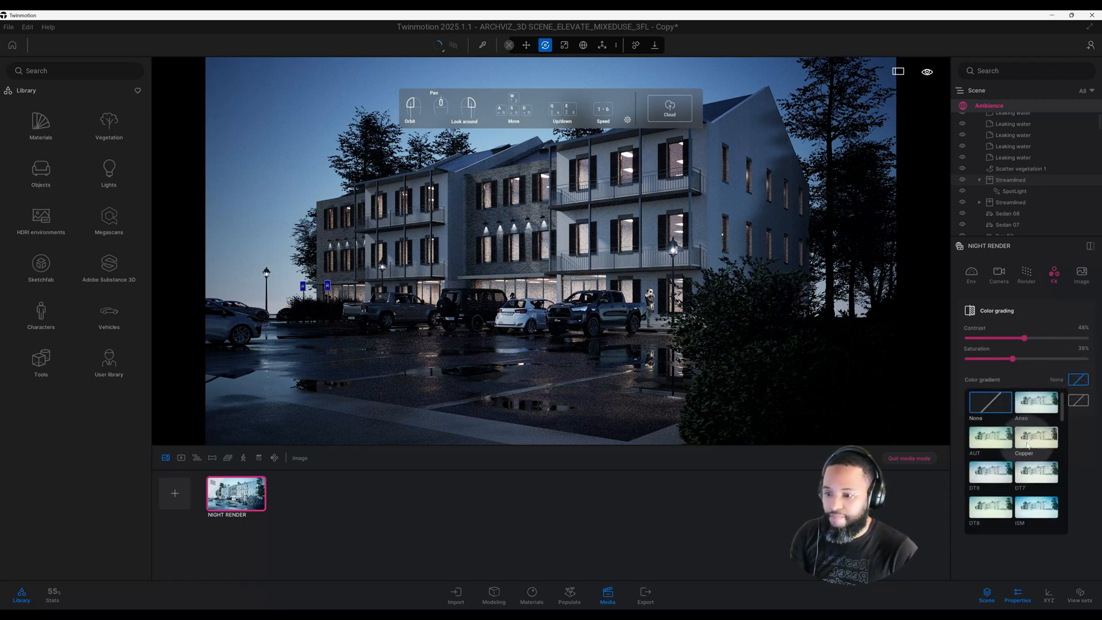
{"action": "scroll", "scroll_direction": "down", "scroll_amount": 3}
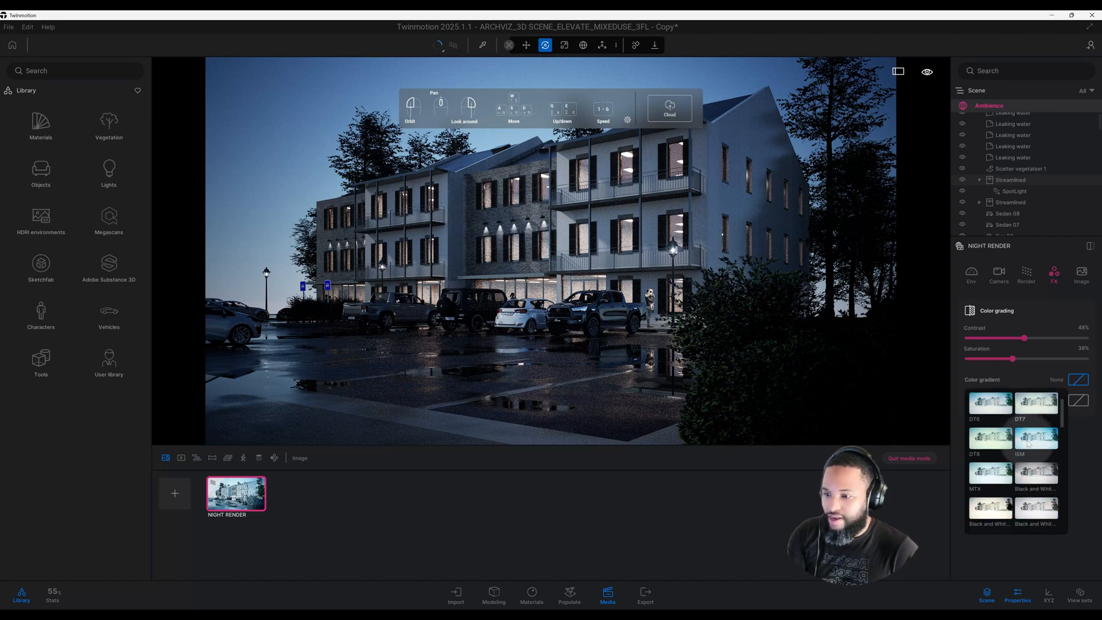
{"action": "scroll", "scroll_direction": "down", "scroll_amount": 3}
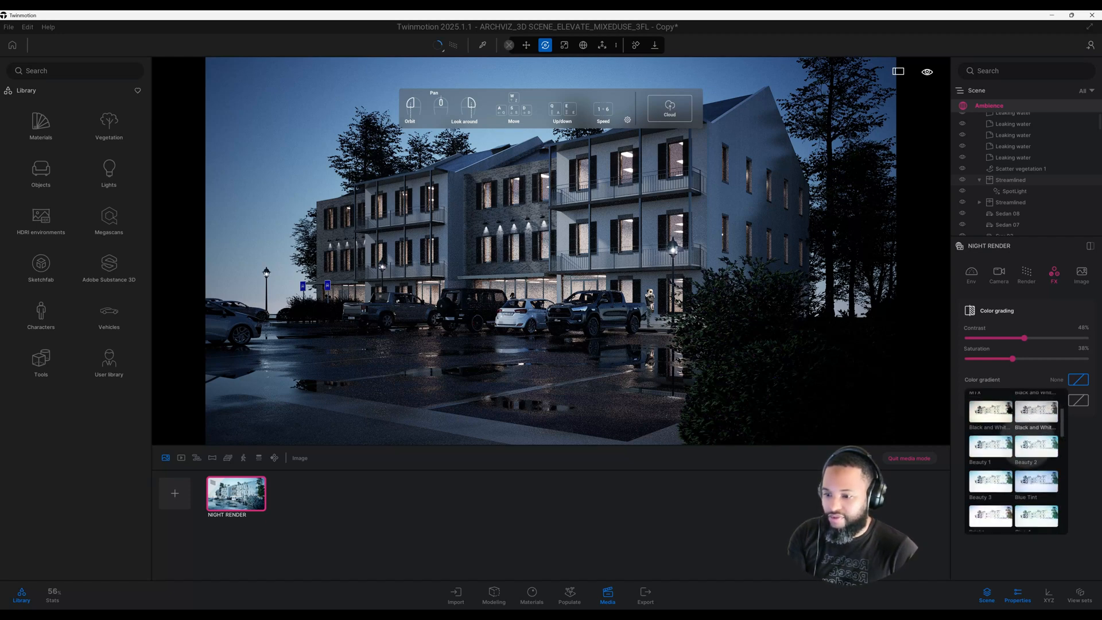
{"action": "scroll", "scroll_direction": "down", "scroll_amount": 3}
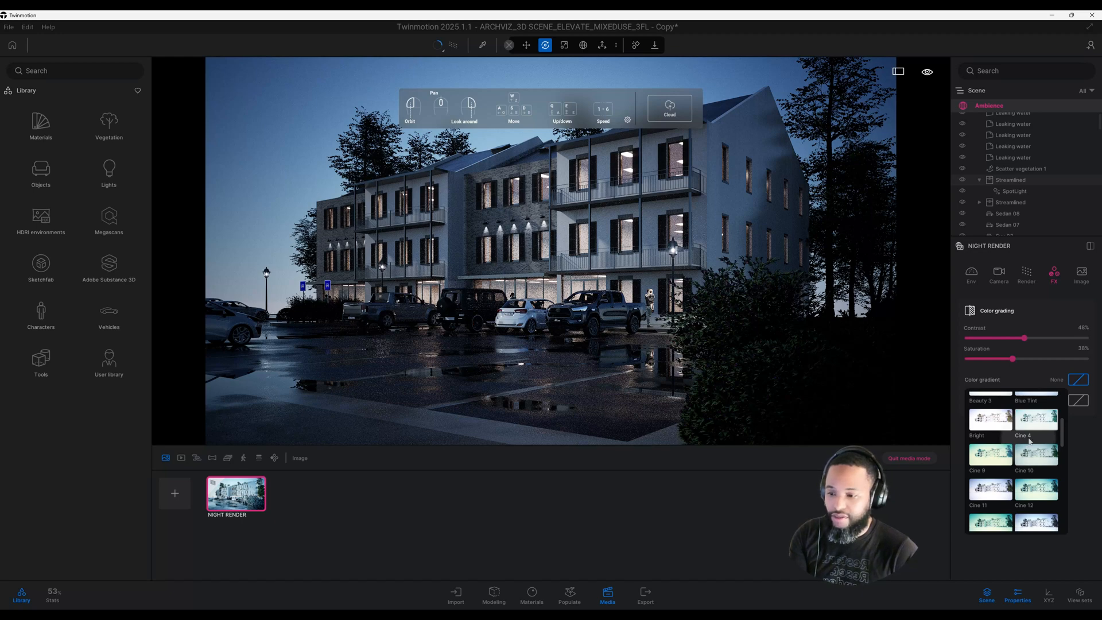
{"action": "scroll", "scroll_direction": "down", "scroll_amount": 3}
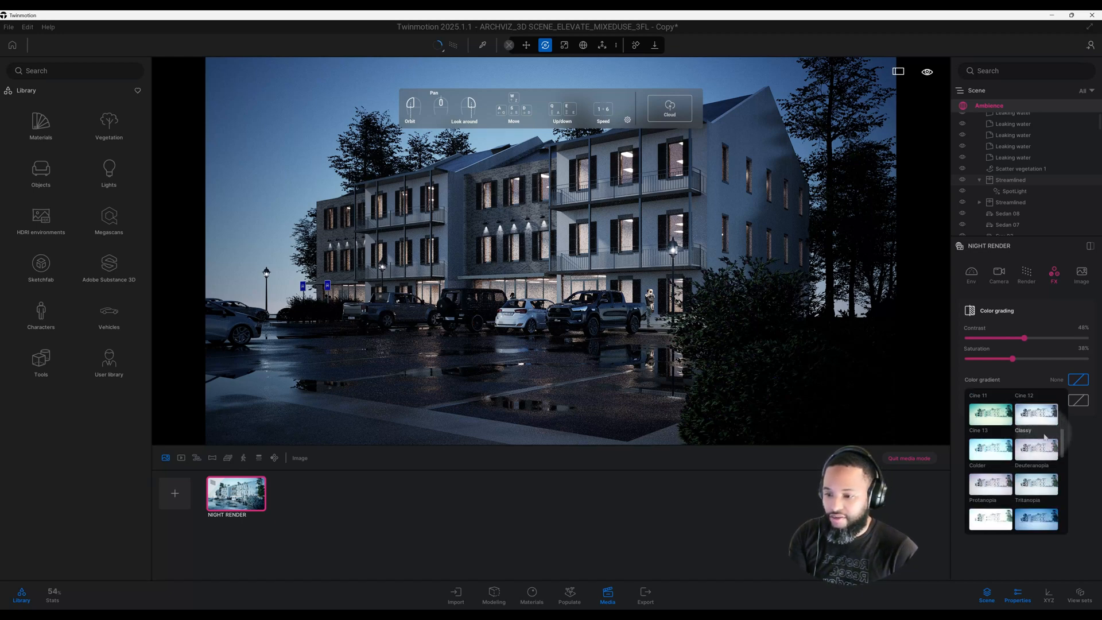
{"action": "scroll", "scroll_direction": "down", "scroll_amount": 3}
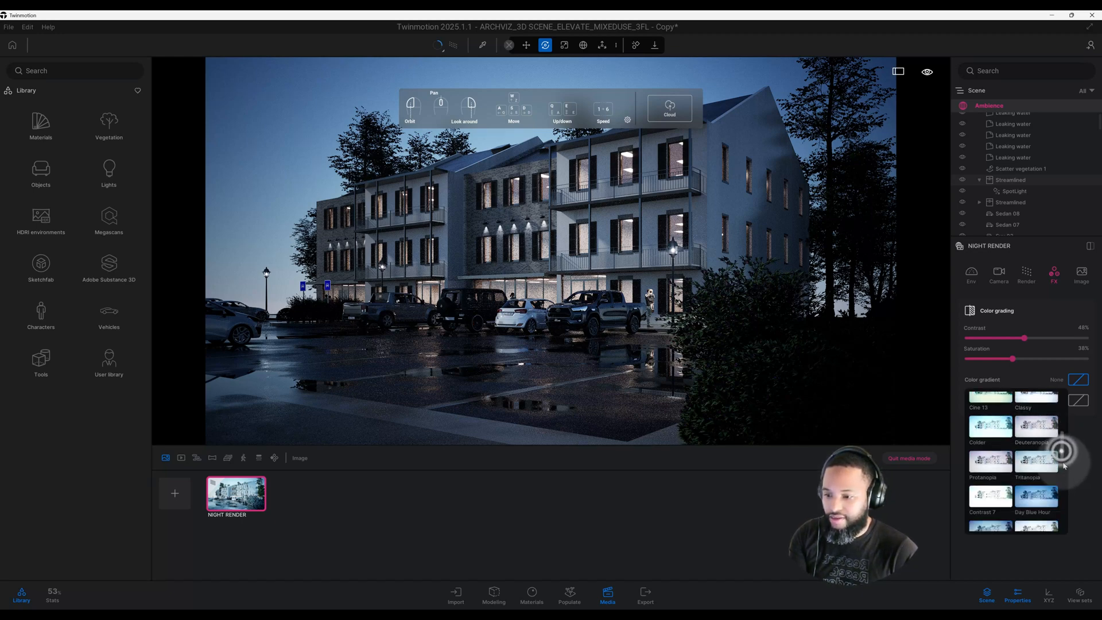
{"action": "scroll", "scroll_direction": "down", "scroll_amount": 3}
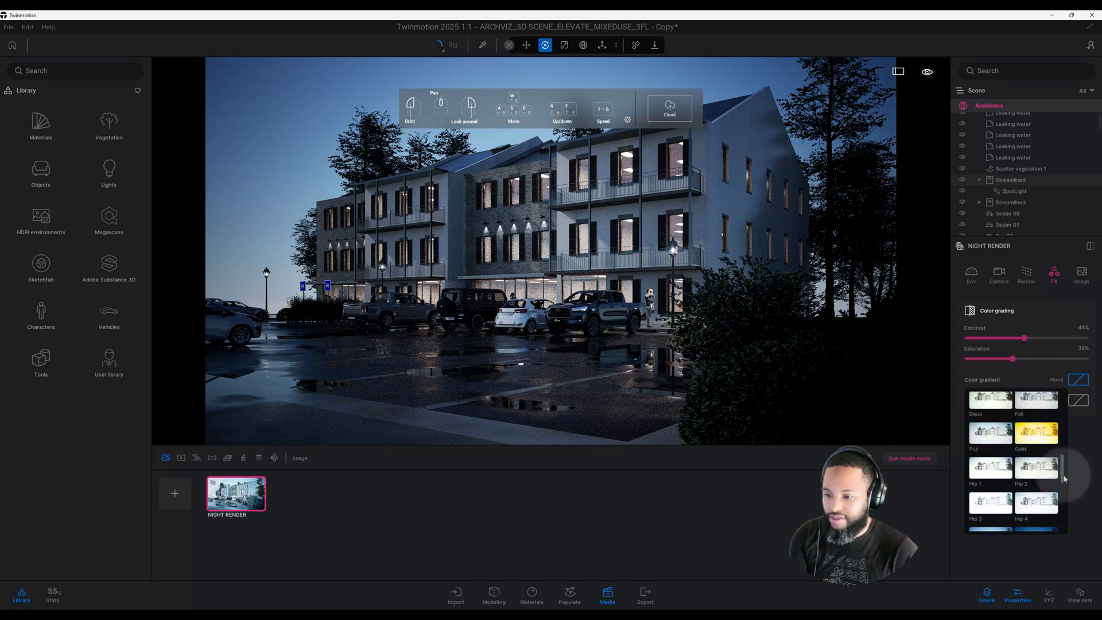
{"action": "scroll", "scroll_direction": "down", "scroll_amount": 3}
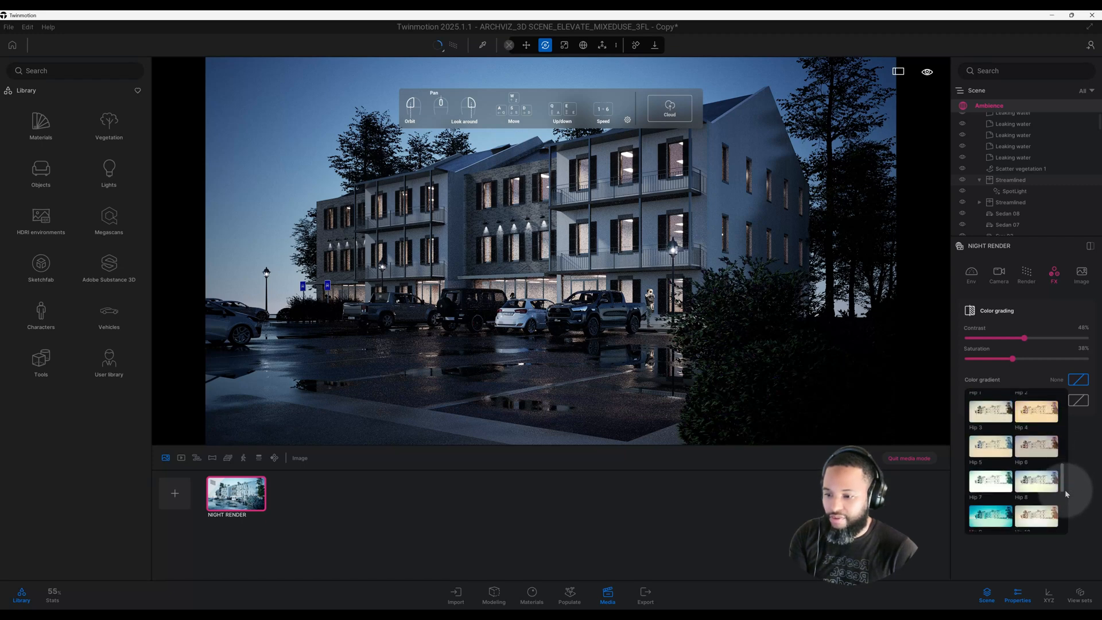
{"action": "scroll", "scroll_direction": "down", "scroll_amount": 3}
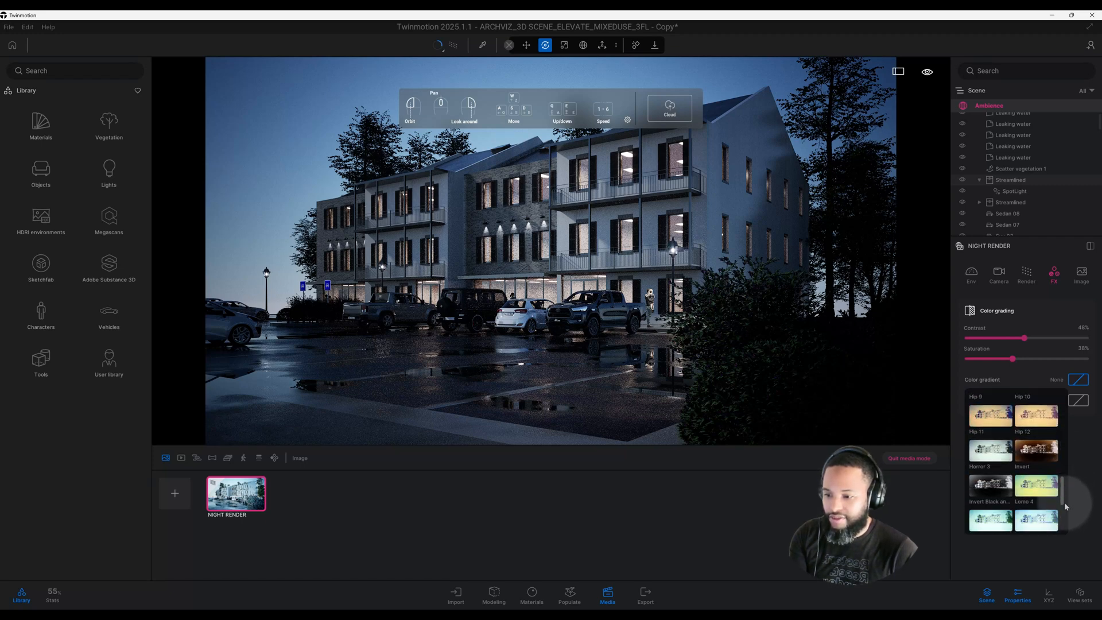
{"action": "scroll", "scroll_direction": "down", "scroll_amount": 3}
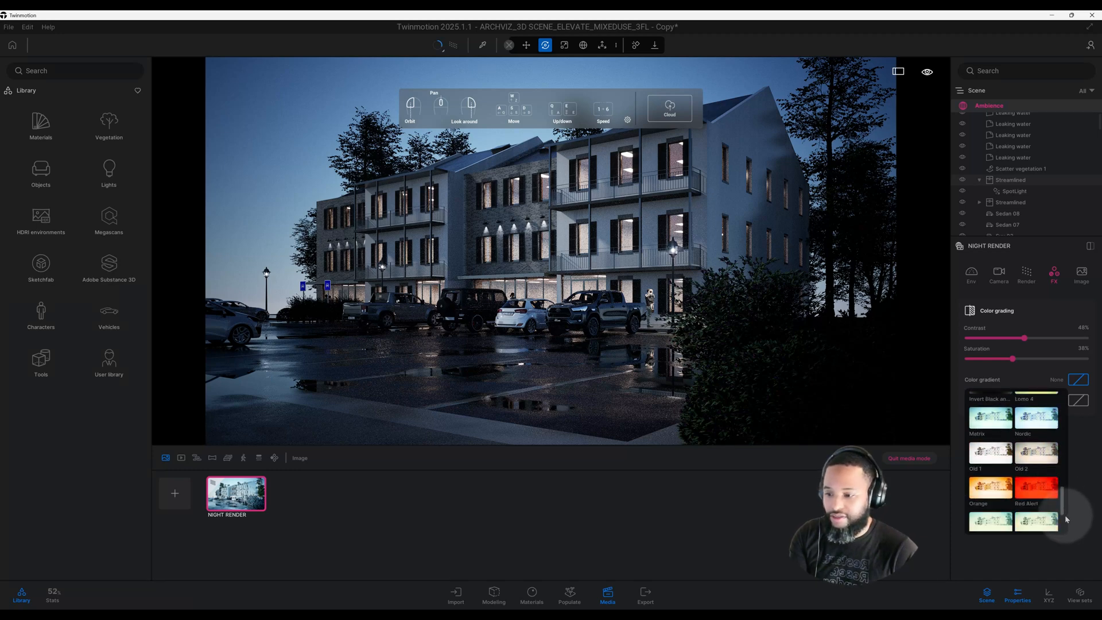
{"action": "scroll", "scroll_direction": "down", "scroll_amount": 3}
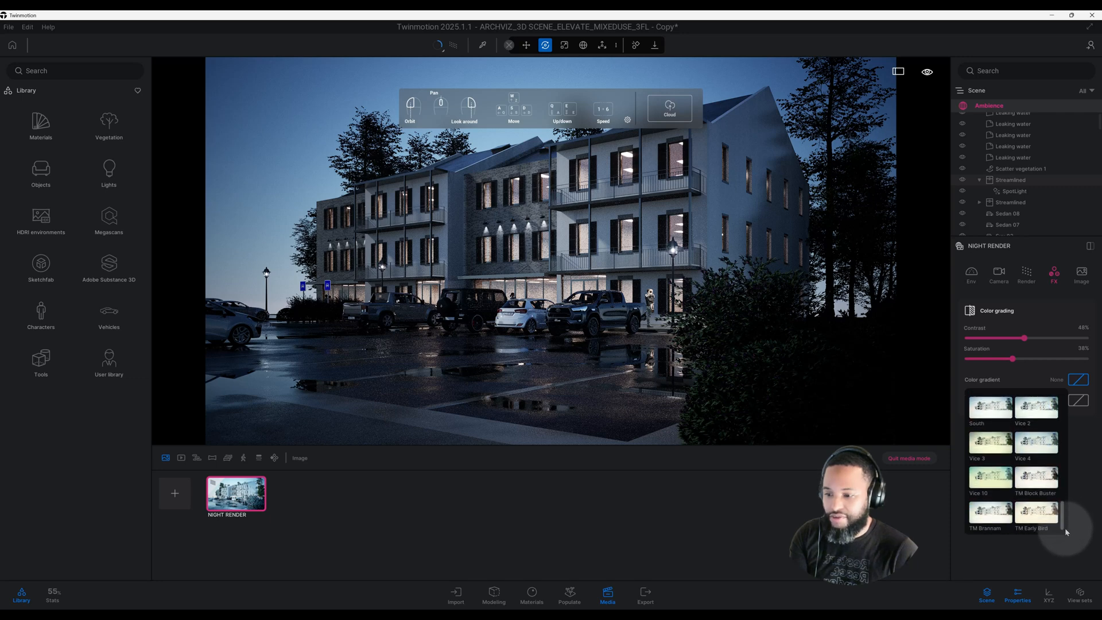
{"action": "scroll", "scroll_direction": "down", "scroll_amount": 3}
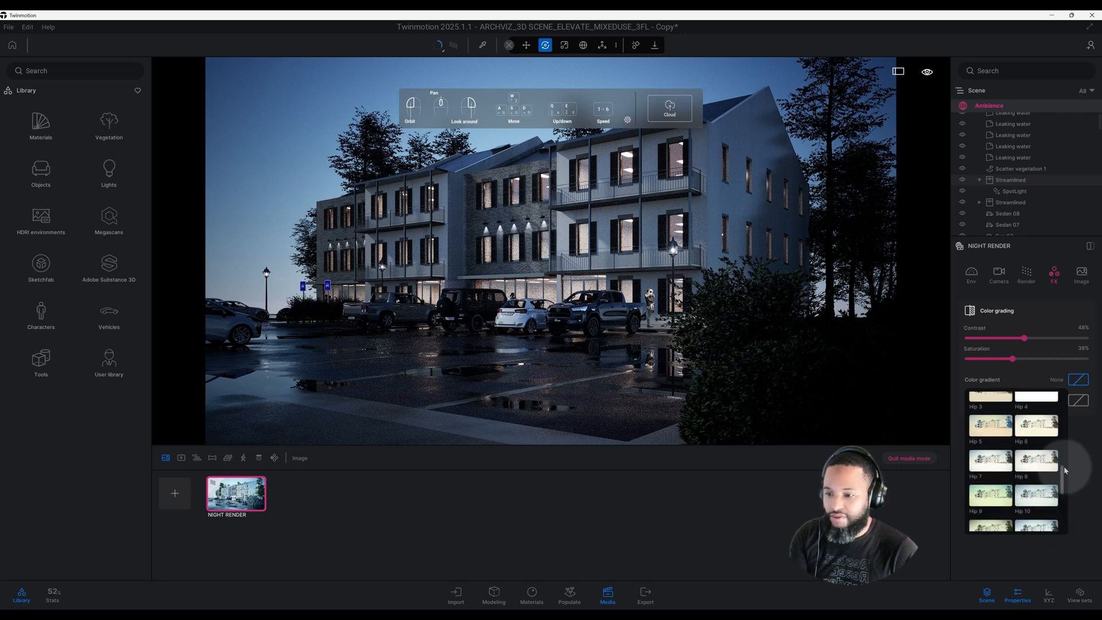
{"action": "scroll", "scroll_direction": "down", "scroll_amount": 3}
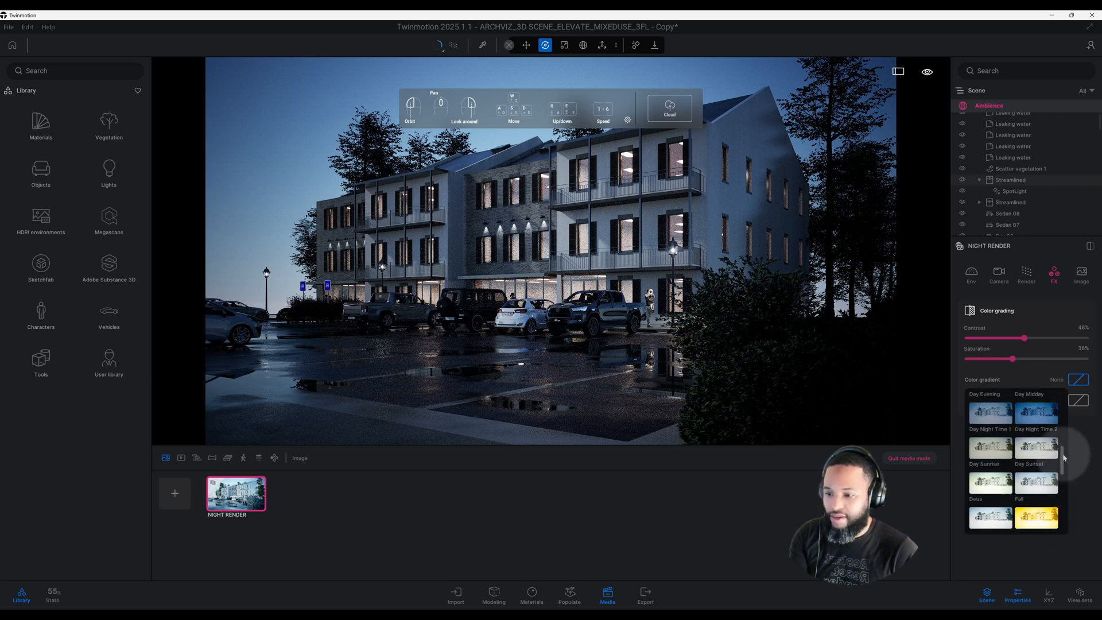
{"action": "scroll", "scroll_direction": "down", "scroll_amount": 3}
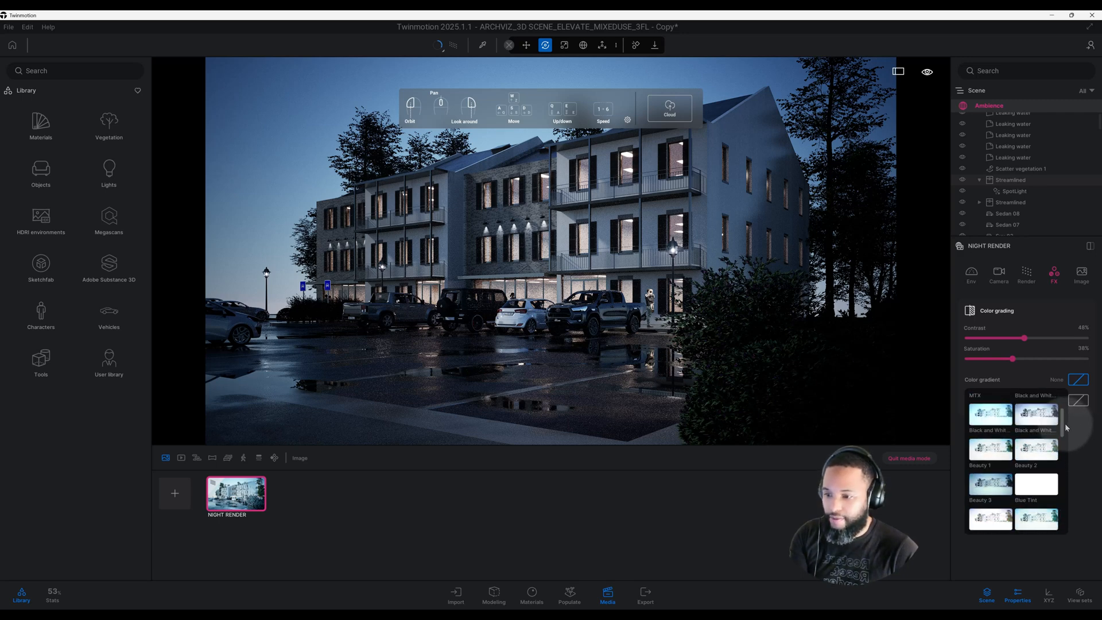
{"action": "scroll", "scroll_direction": "down", "scroll_amount": 3}
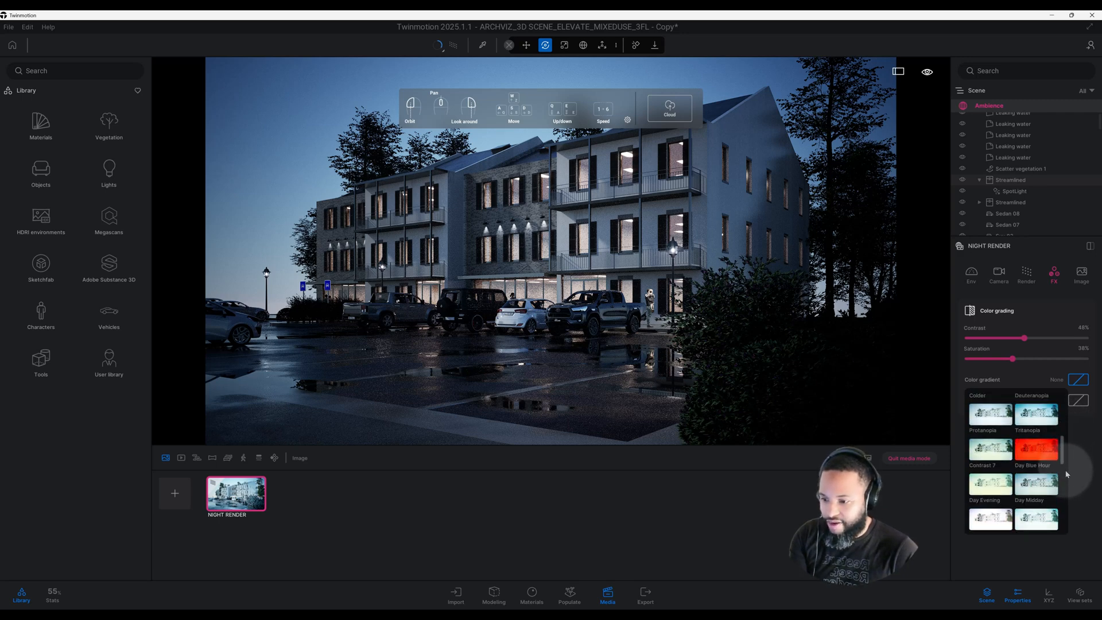
{"action": "scroll", "scroll_direction": "down", "scroll_amount": 3}
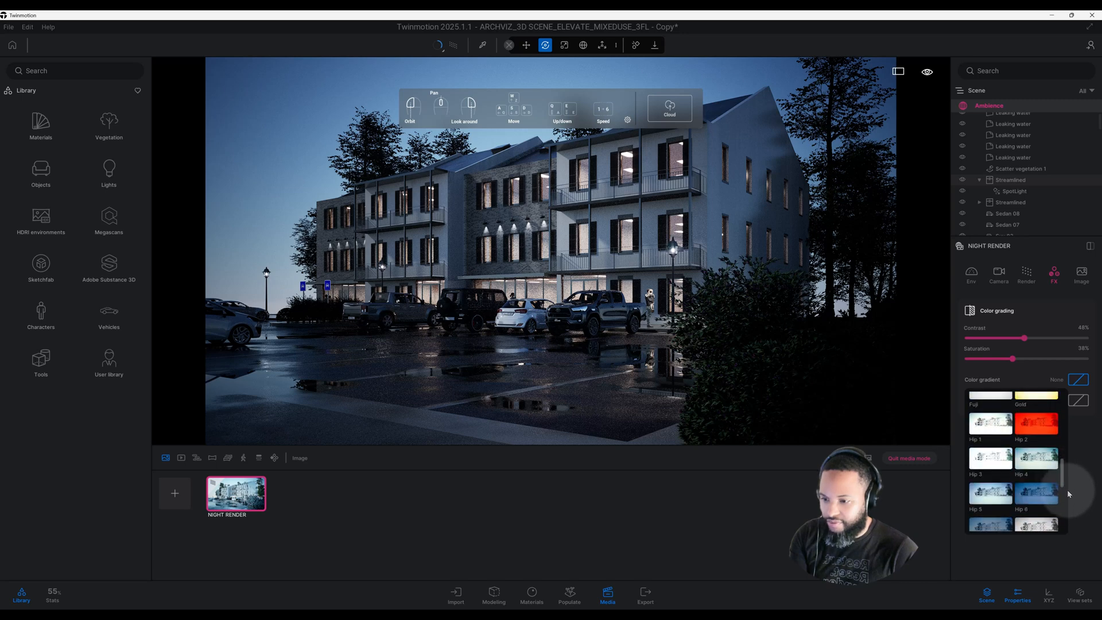
{"action": "scroll", "scroll_direction": "down", "scroll_amount": 3}
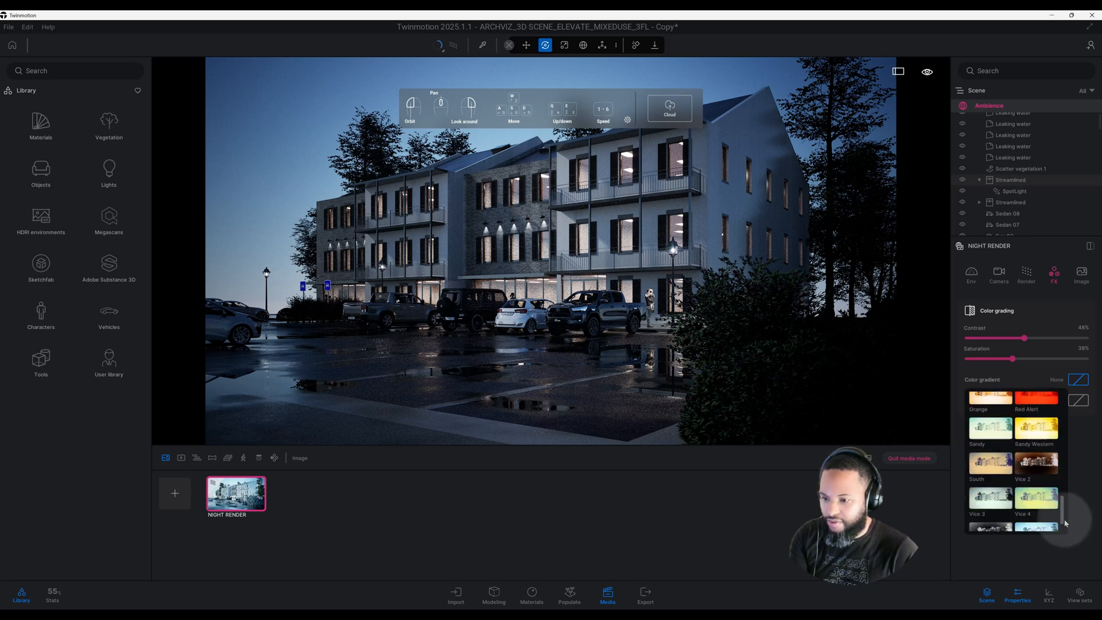
{"action": "scroll", "scroll_direction": "down", "scroll_amount": 3}
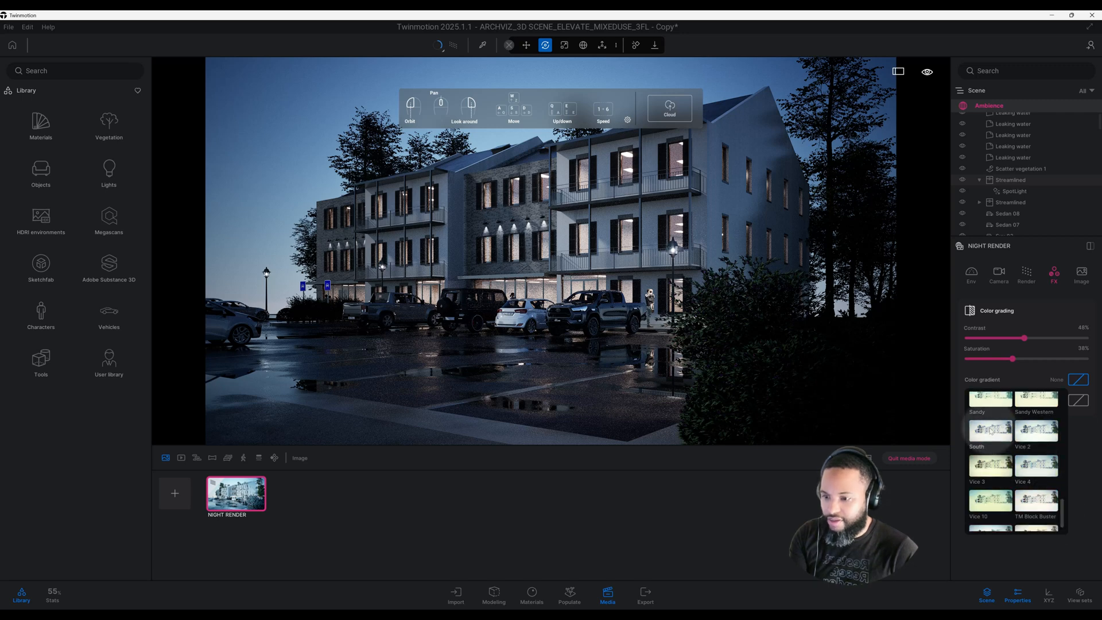
Step: Apply the South color gradient preset to the night render
{"action": "left_click", "coordinate": [990, 430]}
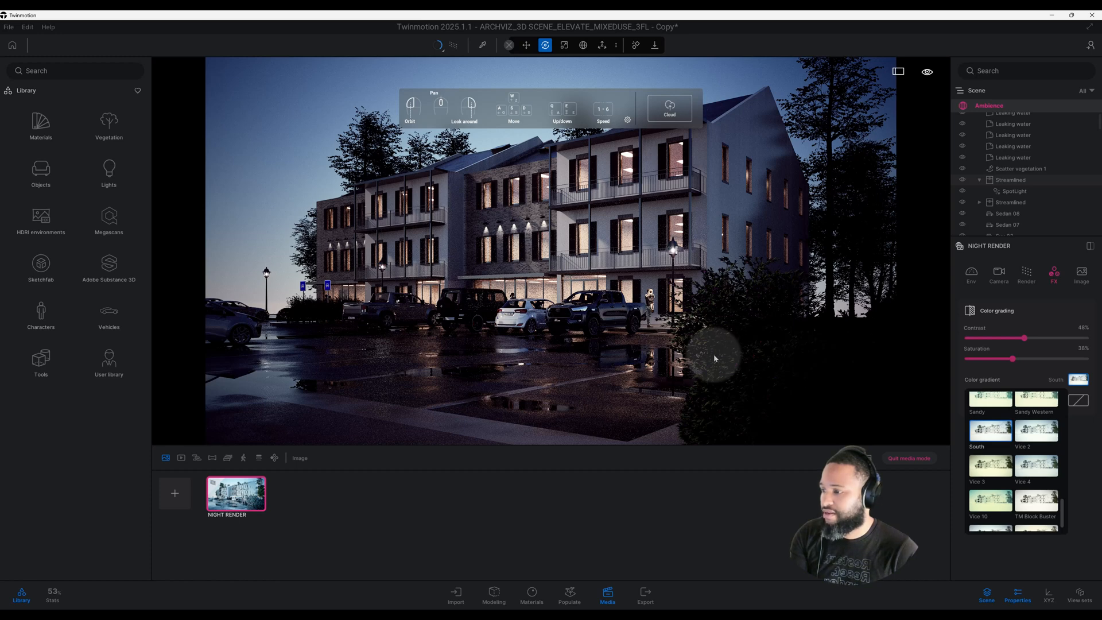
{"action": "mouse_move", "coordinate": [723, 356]}
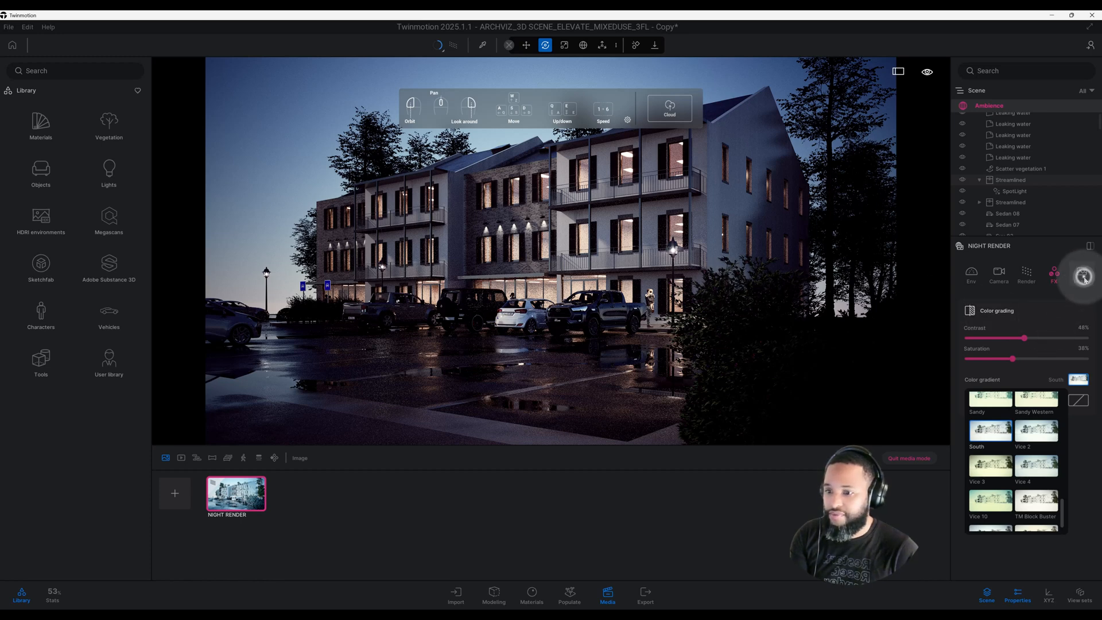
Step: Set the render's Output size to 4K UHD 3840×2160 in the Image settings
{"action": "left_click", "coordinate": [1082, 275]}
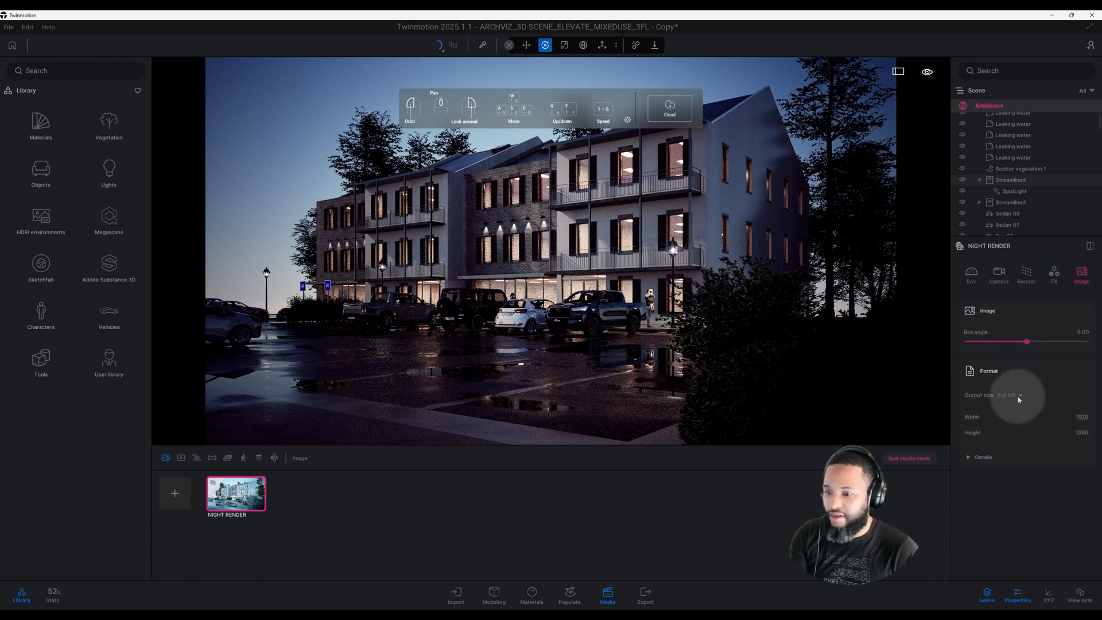
{"action": "left_click", "coordinate": [1011, 395]}
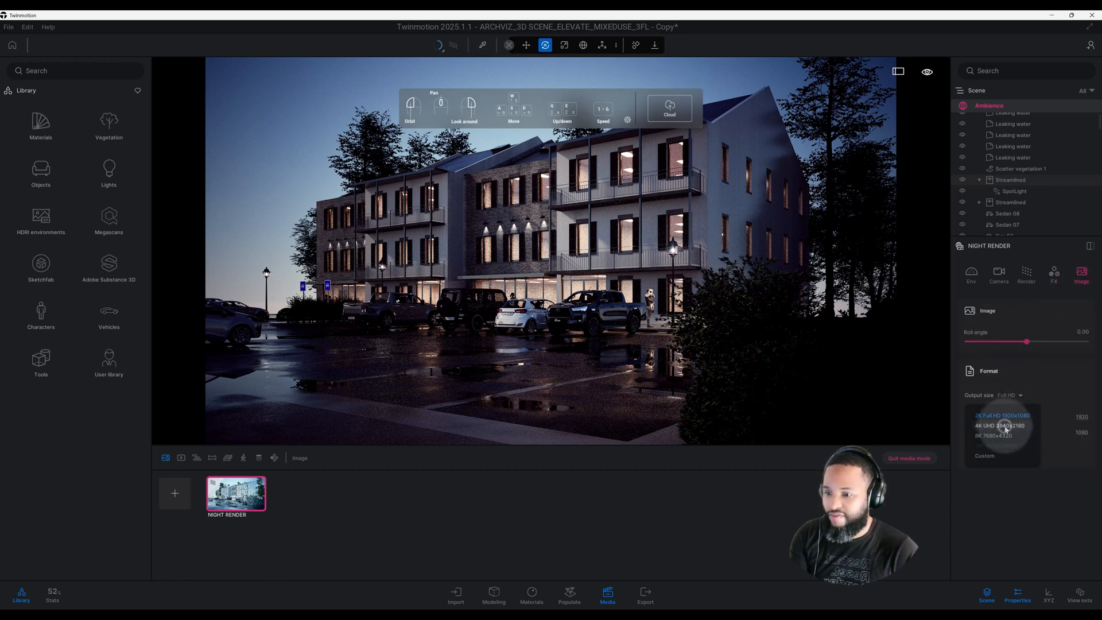
{"action": "left_click", "coordinate": [1000, 425]}
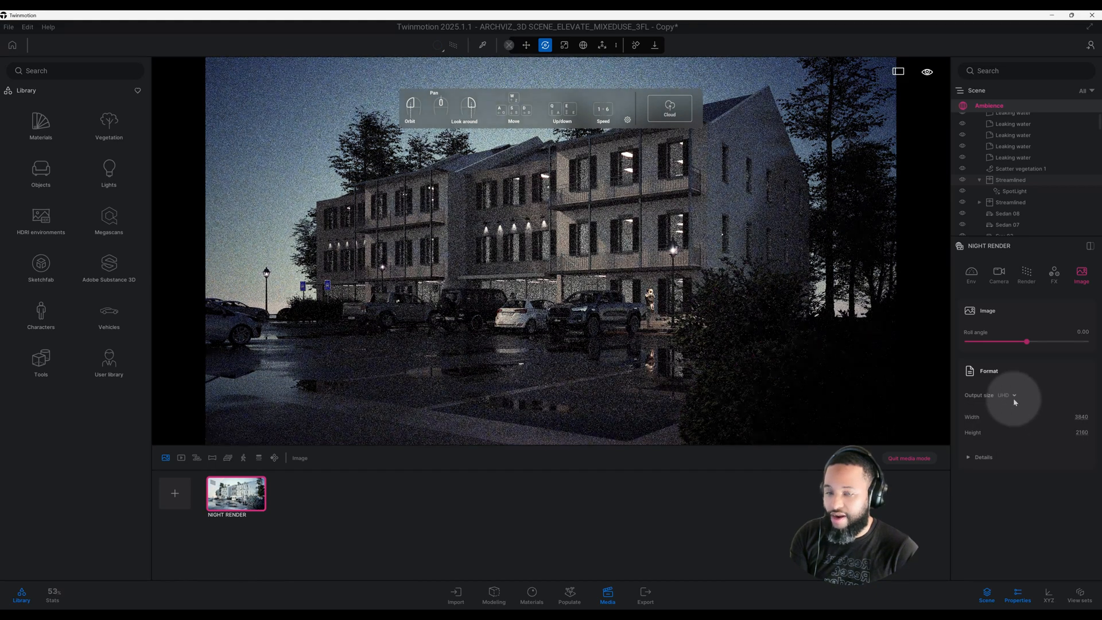